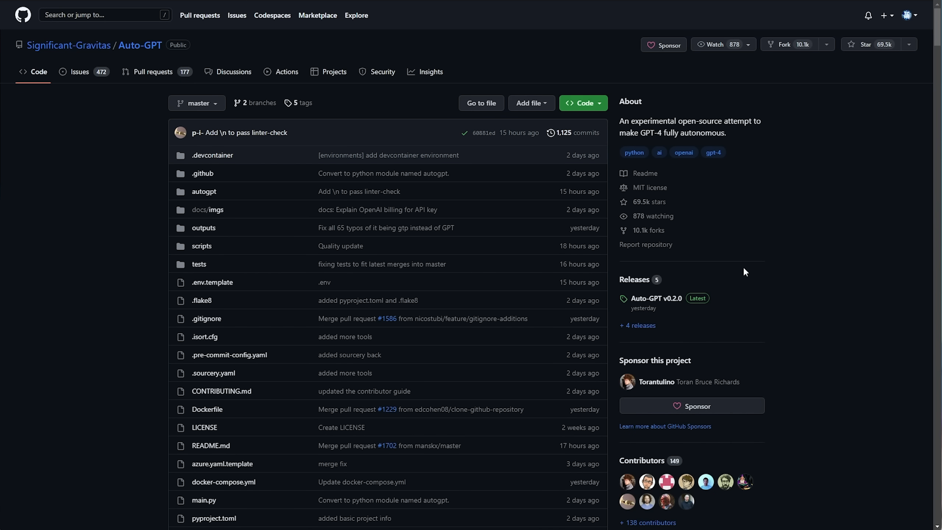
# Step: Play the Auto-GPT README demo video, then scroll past sponsors to the Table of Contents
pyautogui.scroll(-3)
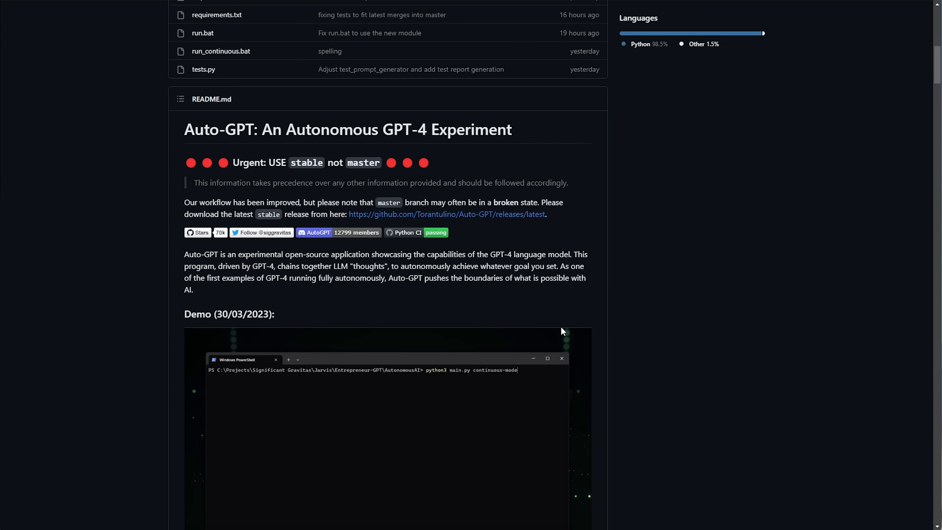
pyautogui.scroll(-3)
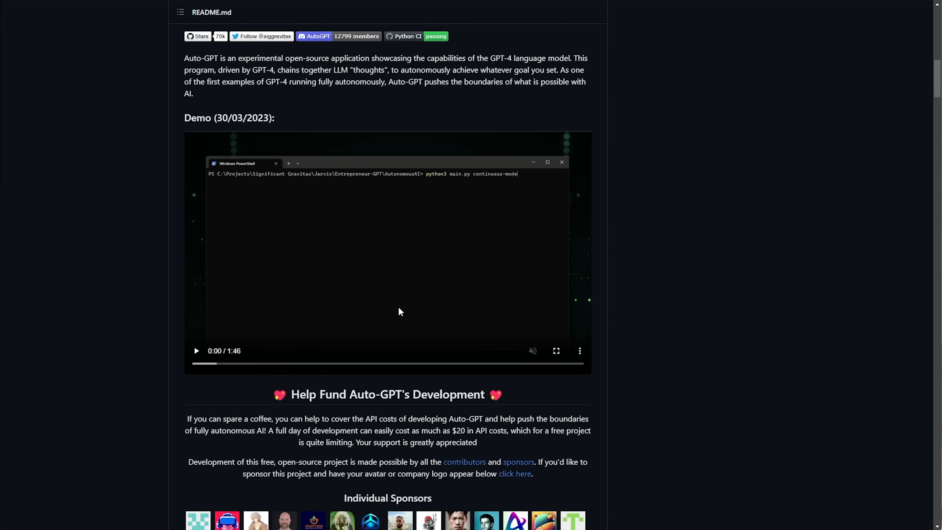
pyautogui.moveTo(514, 197)
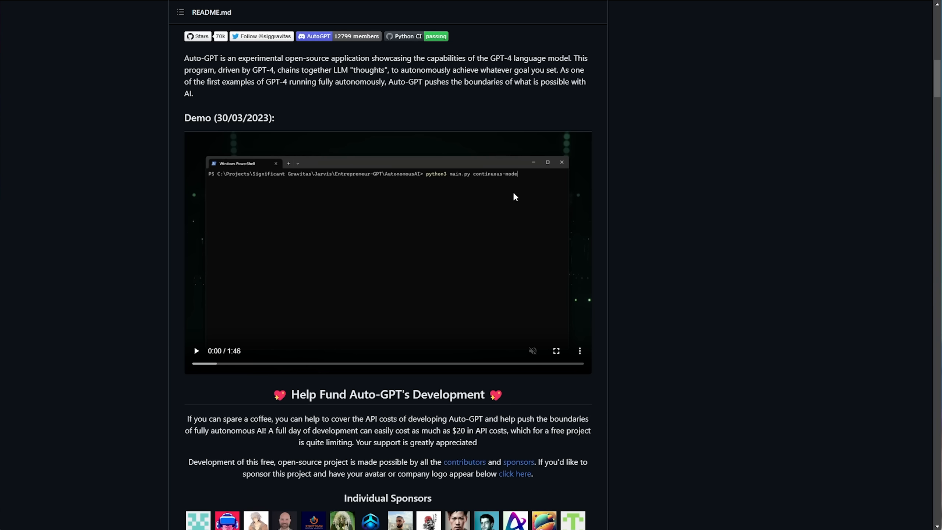
pyautogui.moveTo(332, 256)
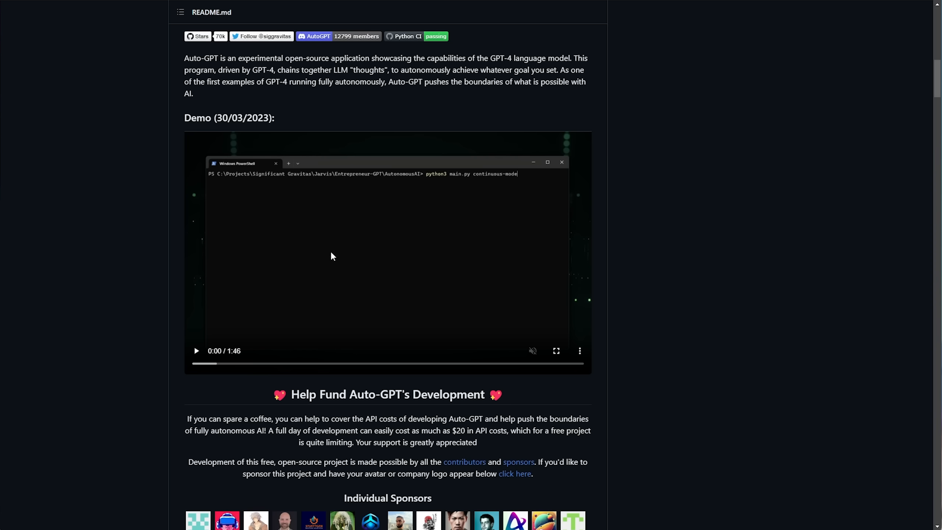
pyautogui.click(196, 351)
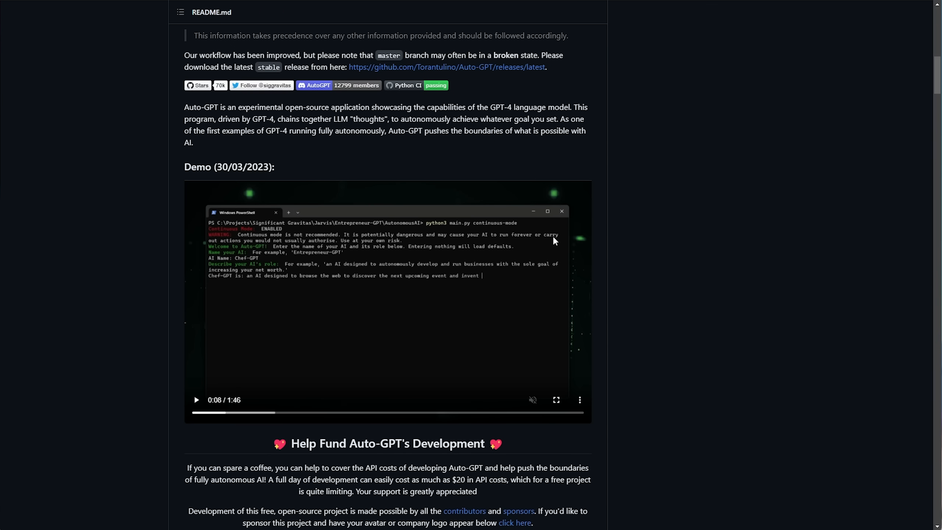
pyautogui.scroll(-3)
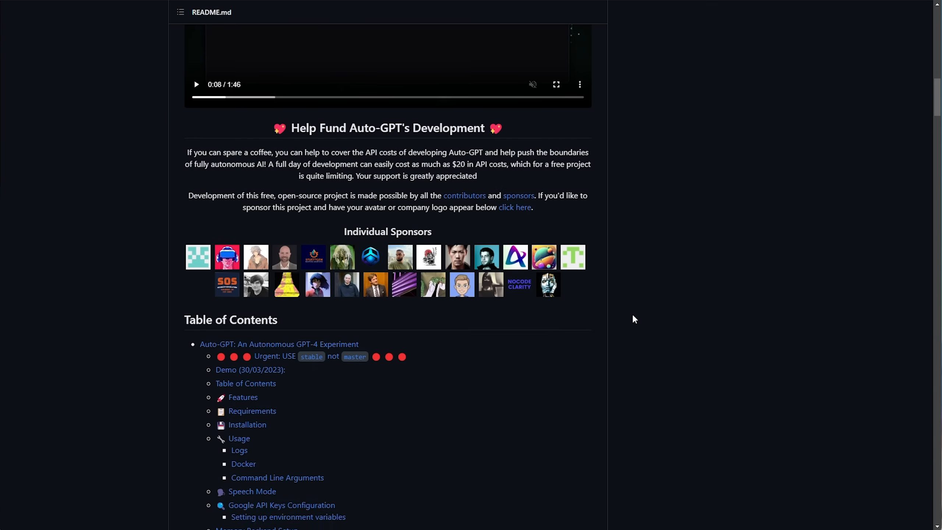
pyautogui.scroll(-3)
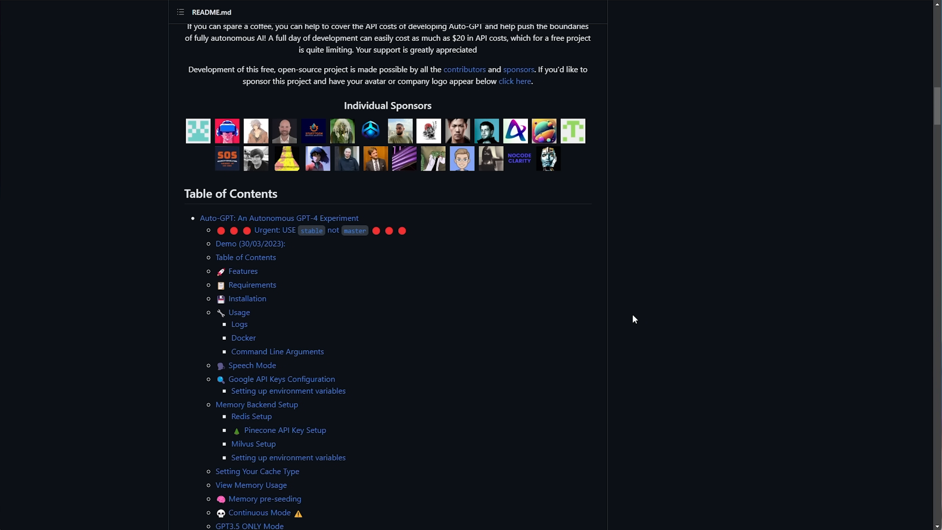
pyautogui.scroll(-3)
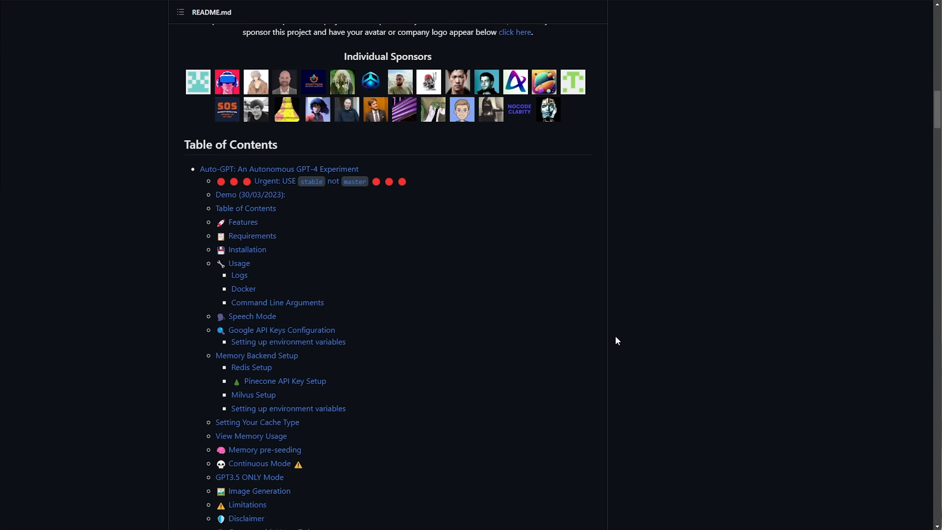
pyautogui.scroll(-3)
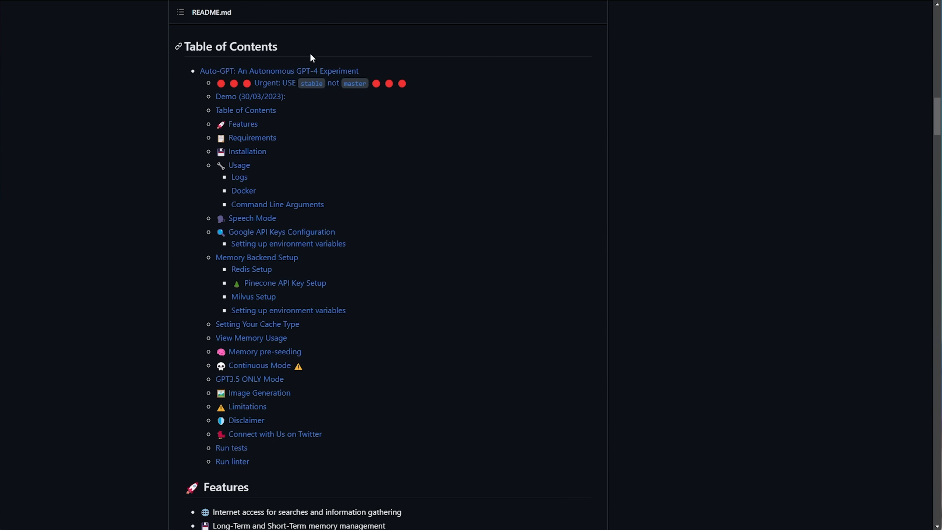
pyautogui.scroll(-3)
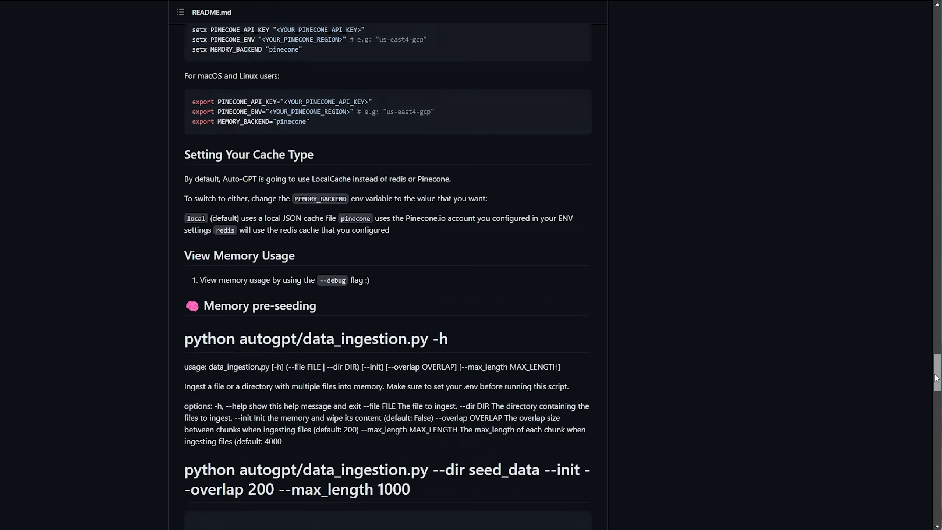
pyautogui.scroll(-3)
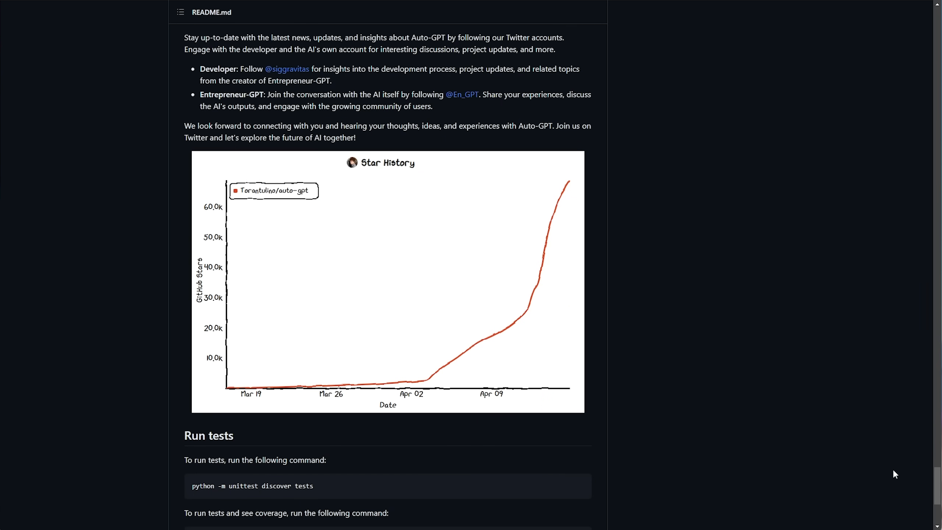
pyautogui.moveTo(436, 302)
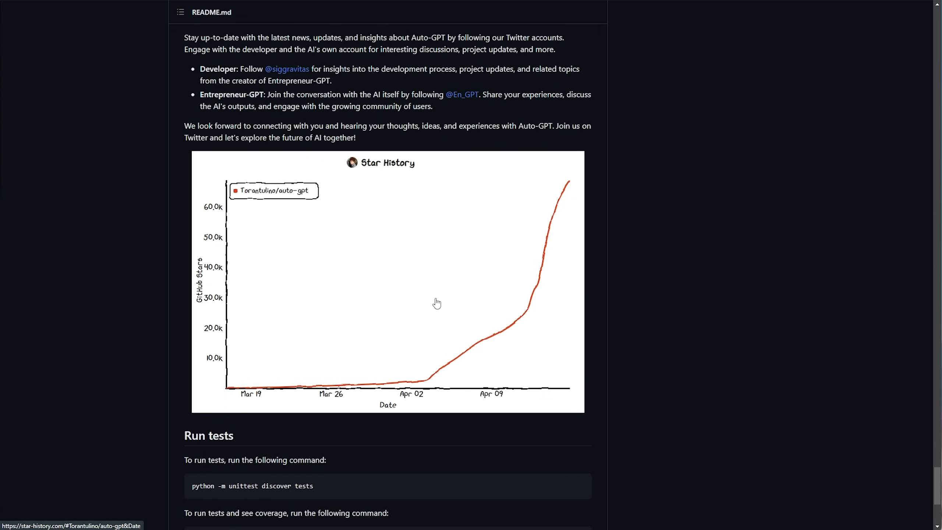
pyautogui.moveTo(431, 306)
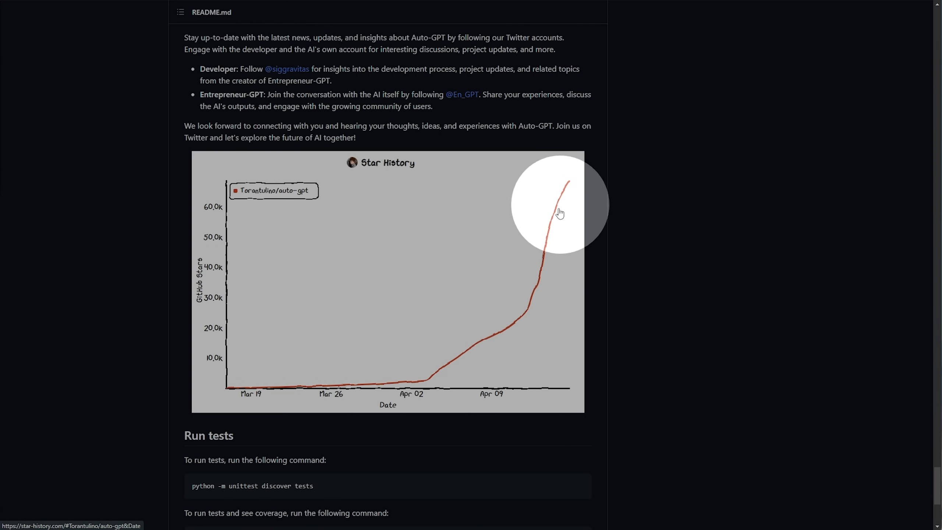
pyautogui.moveTo(664, 236)
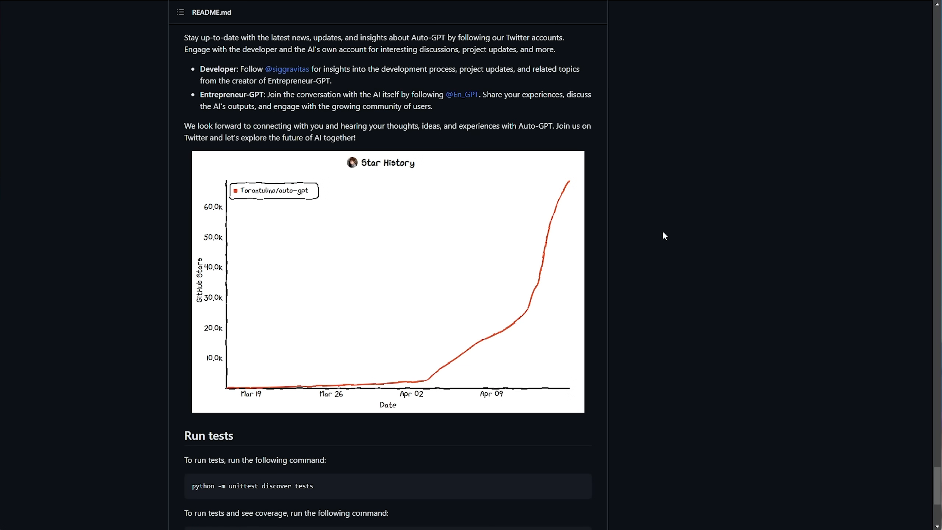
pyautogui.scroll(3)
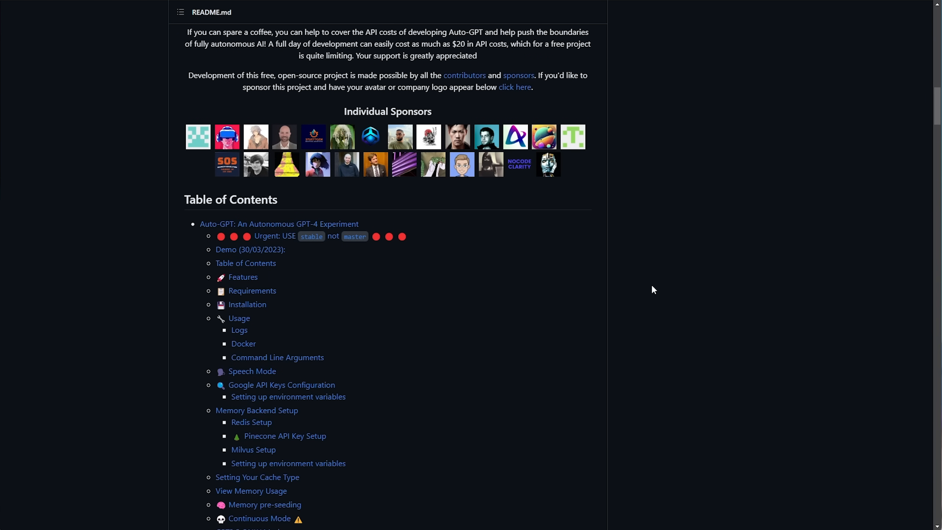
pyautogui.scroll(-3)
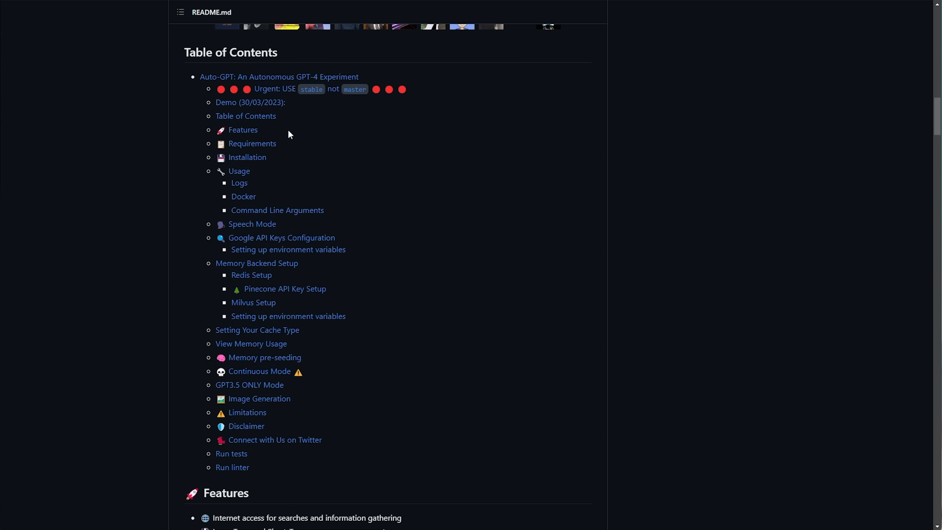
pyautogui.moveTo(242, 248)
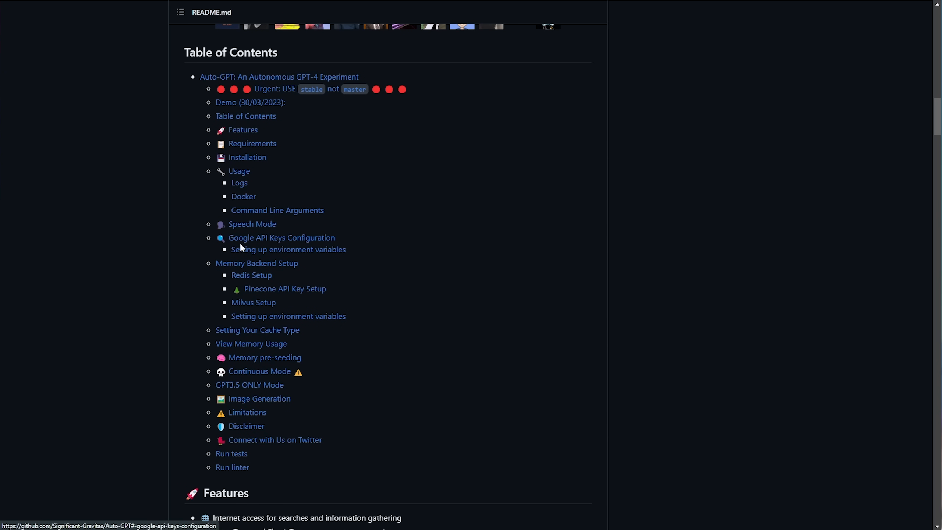
pyautogui.moveTo(247, 399)
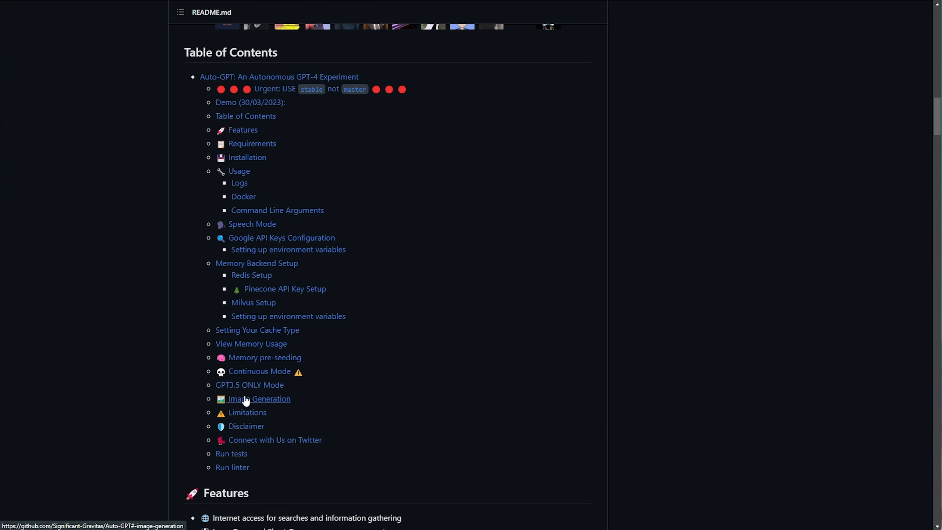
pyautogui.moveTo(373, 343)
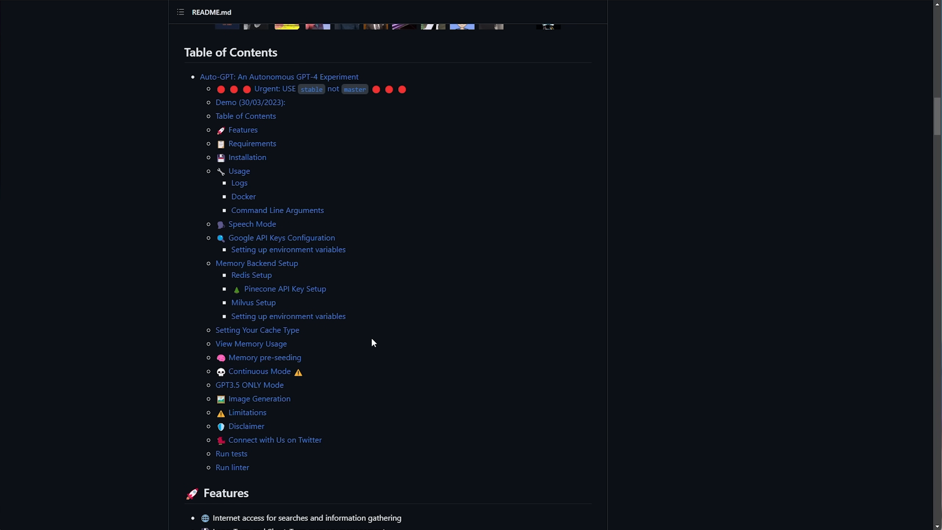
pyautogui.moveTo(377, 364)
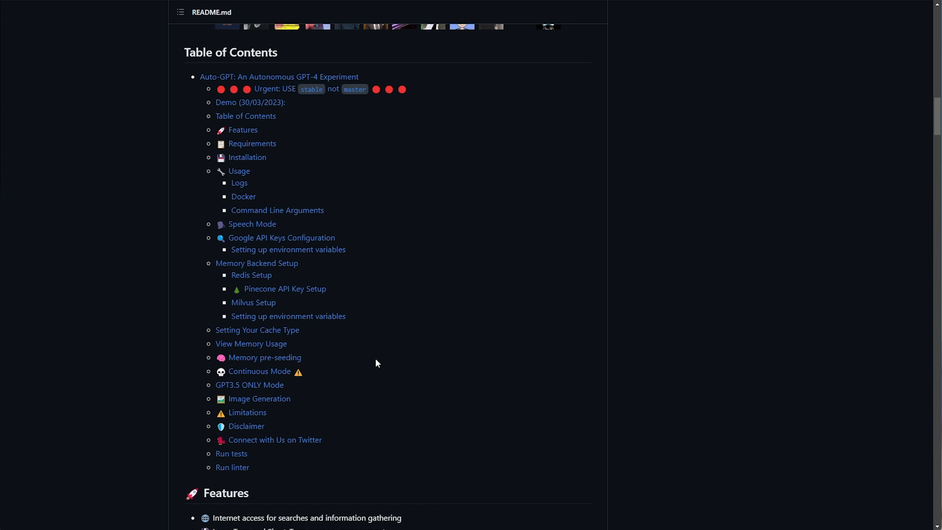
# Step: Scroll the README past Features to Requirements: Python 3.8+ and an OpenAI API key
pyautogui.scroll(-3)
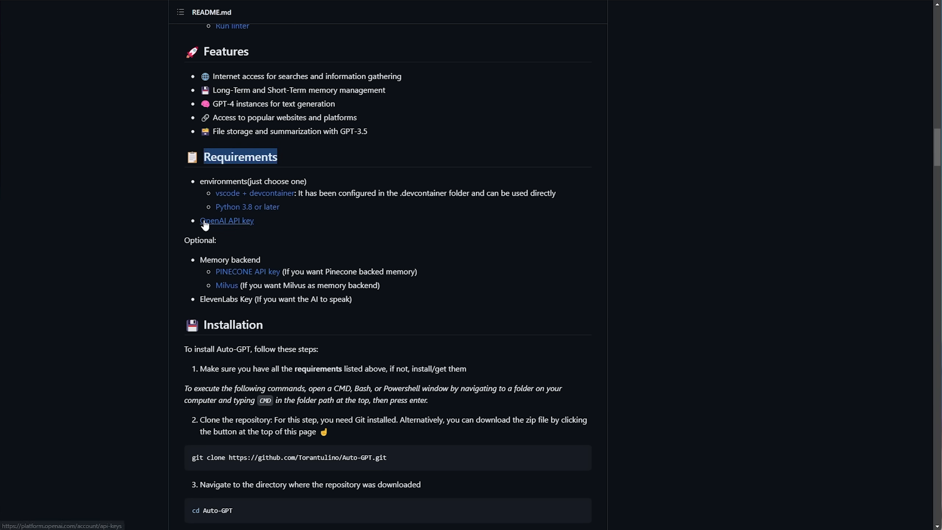
pyautogui.moveTo(269, 265)
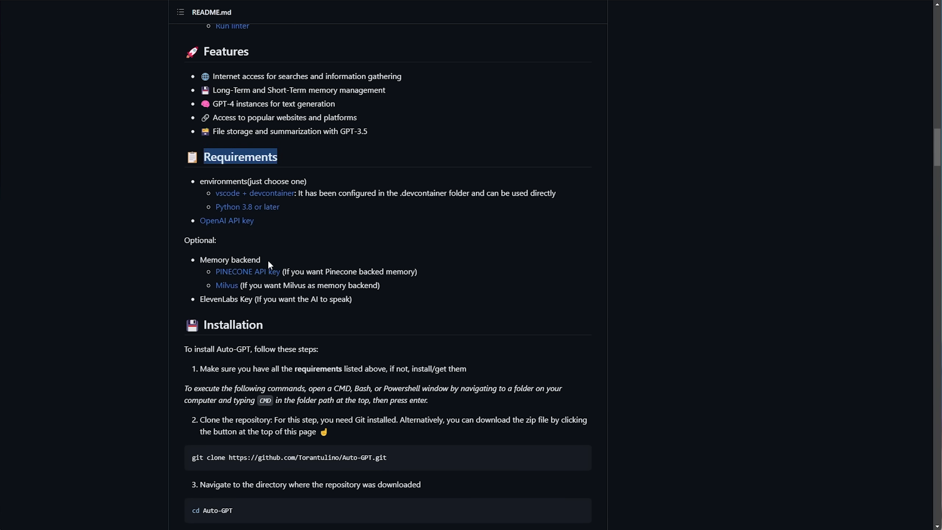
pyautogui.moveTo(287, 304)
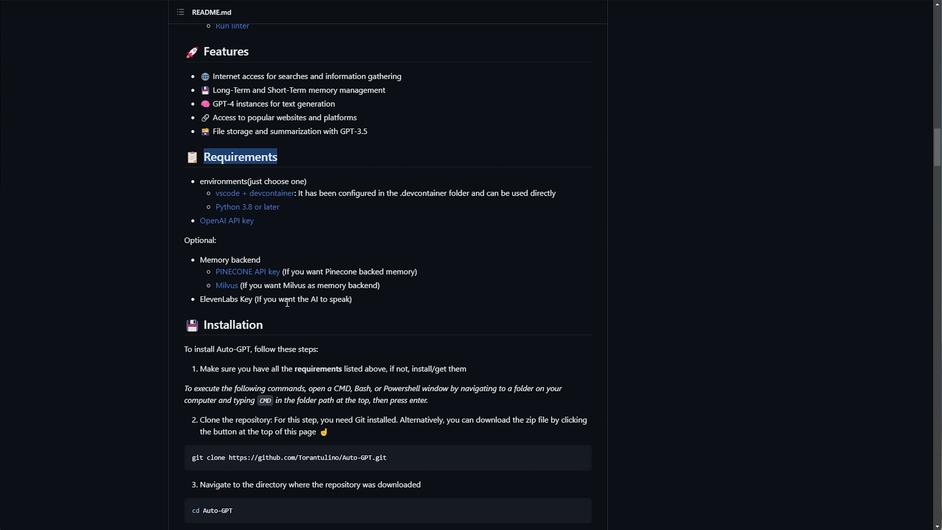
pyautogui.moveTo(337, 300)
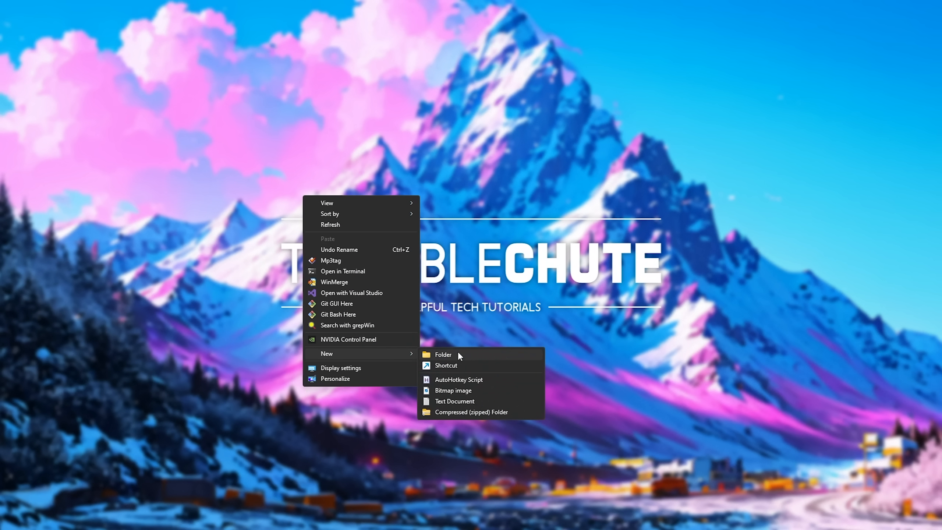
# Step: Create an 'ai test' Desktop folder, copy its full path, and enter 'powershell' in the address bar
pyautogui.click(444, 355)
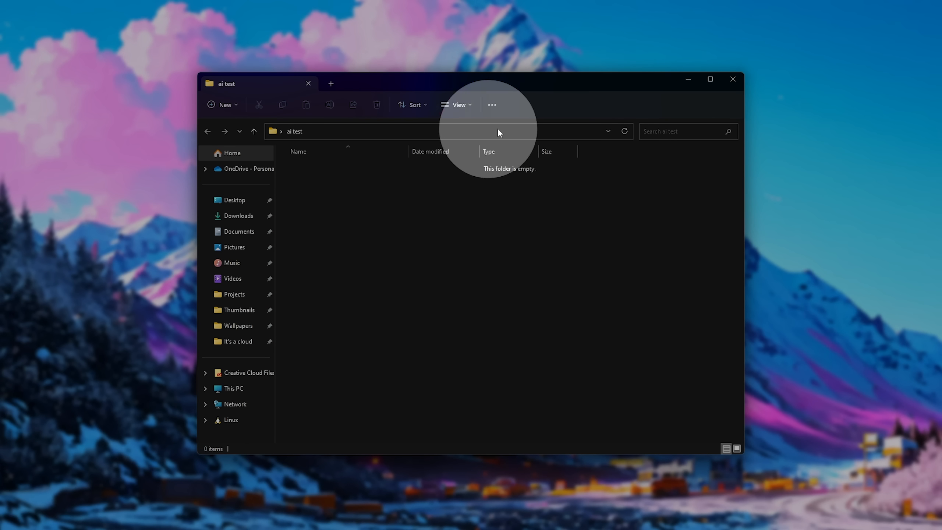
pyautogui.click(398, 132)
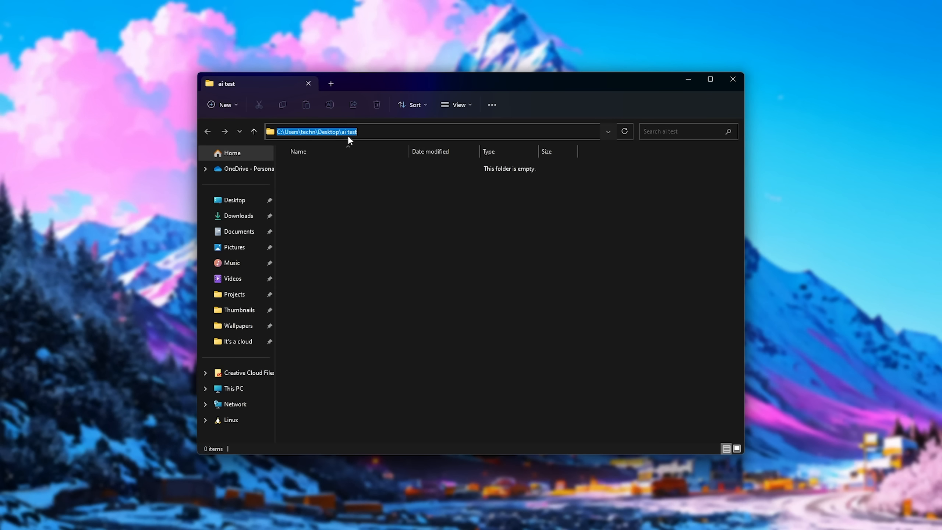
pyautogui.rightClick(347, 132)
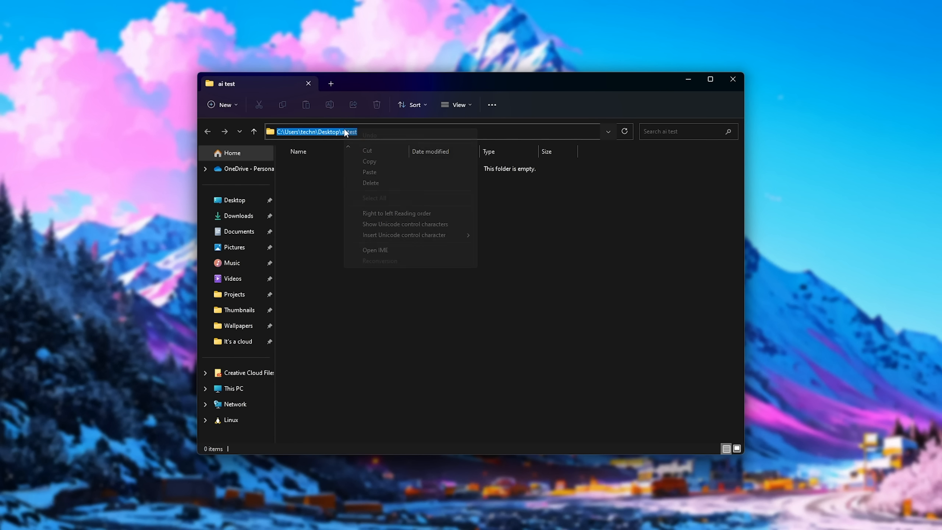
pyautogui.click(421, 241)
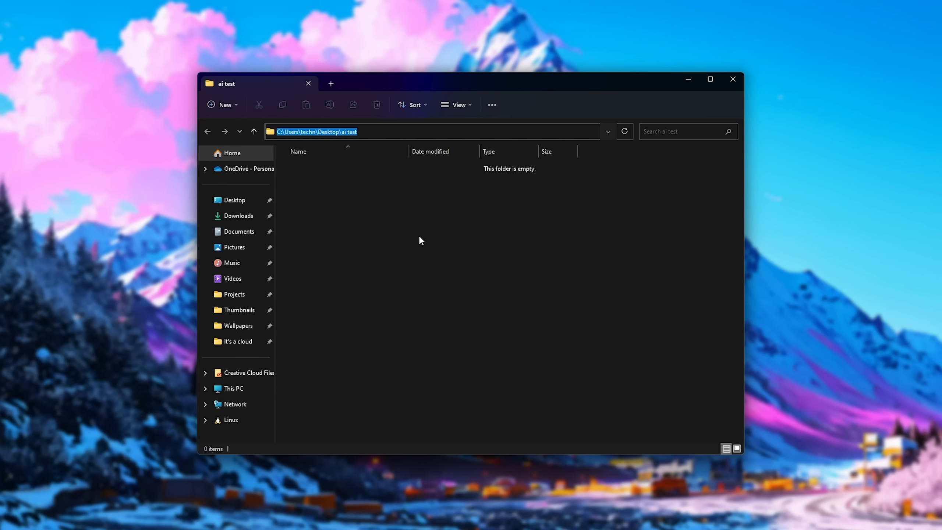
pyautogui.write('powershell')
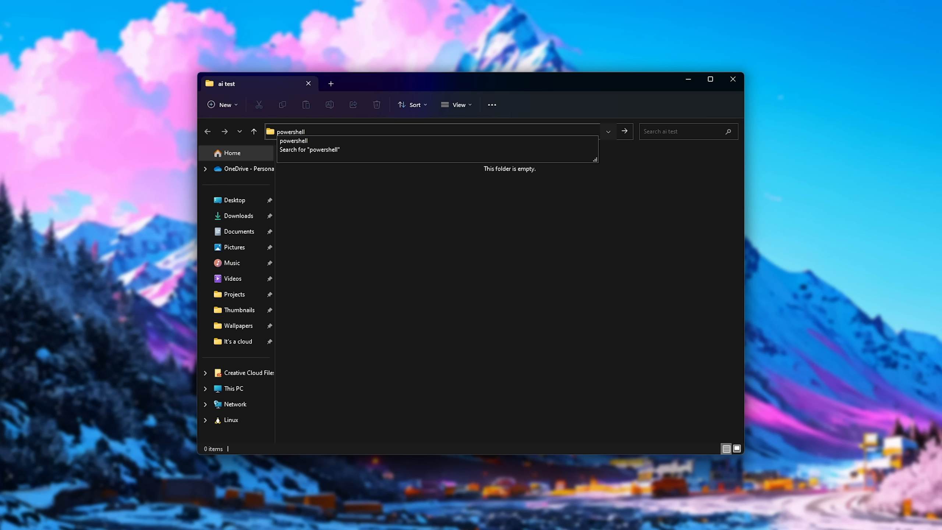
pyautogui.moveTo(444, 246)
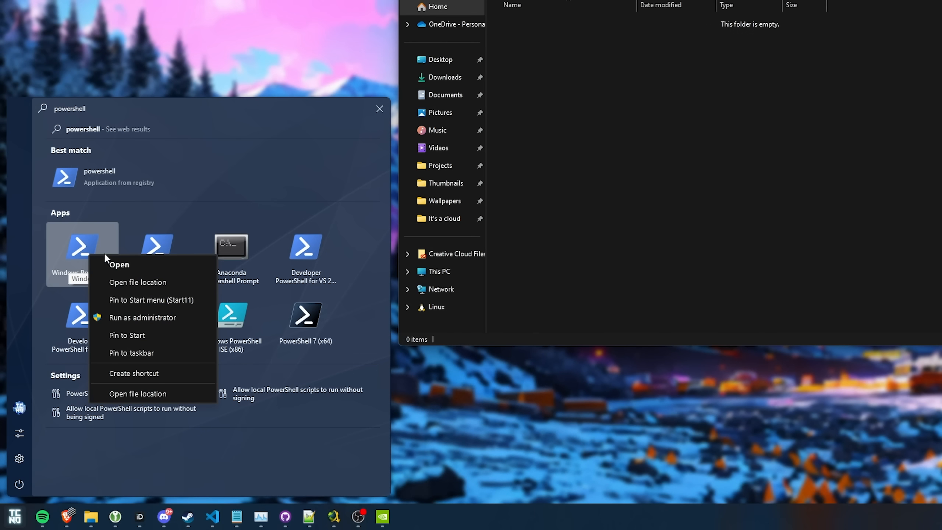
# Step: Run PowerShell as administrator and cd into "C:\Users\techn\Desktop\ai test"
pyautogui.click(143, 317)
pyautogui.write('cd')
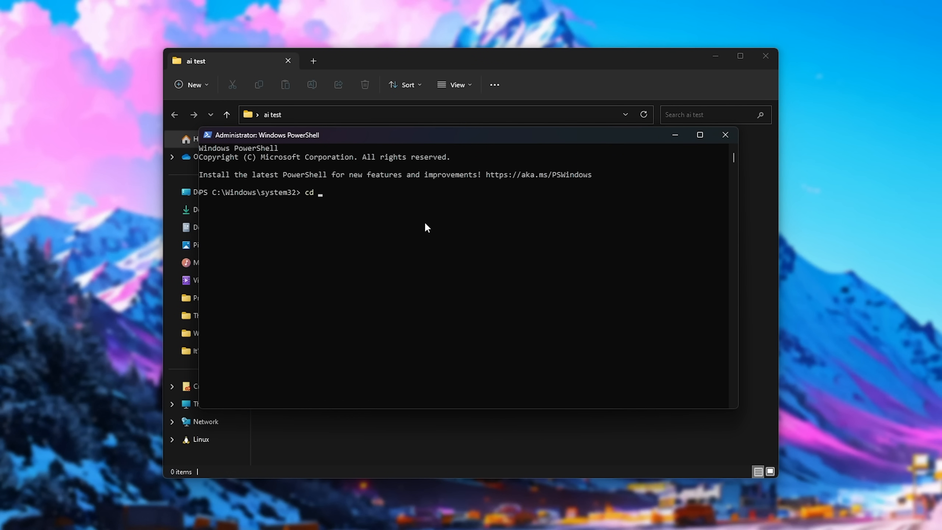
pyautogui.write('""')
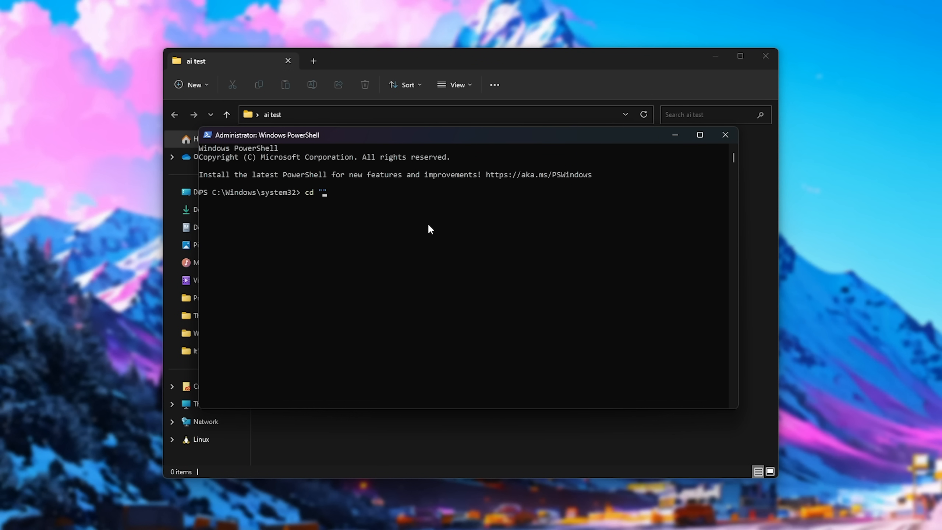
pyautogui.write('C:\\Users\\techn\\Desktop\\ai test')
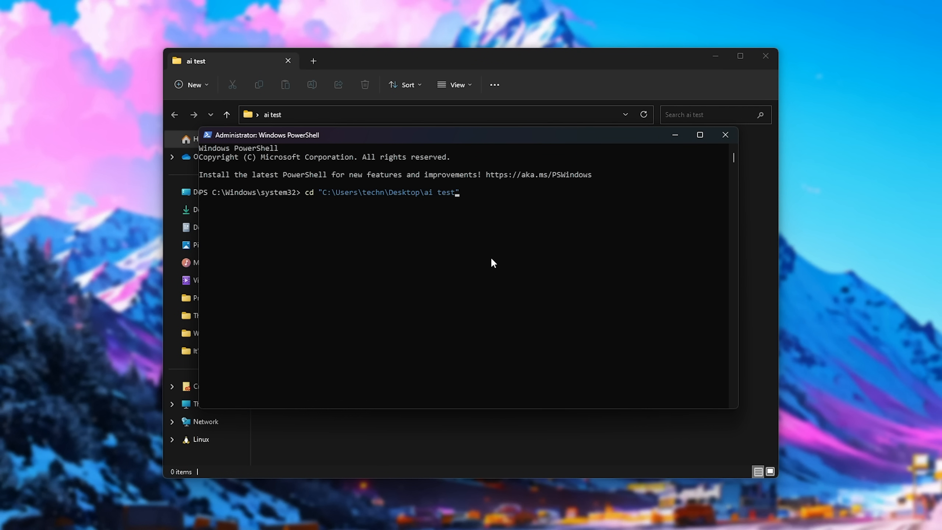
pyautogui.moveTo(531, 232)
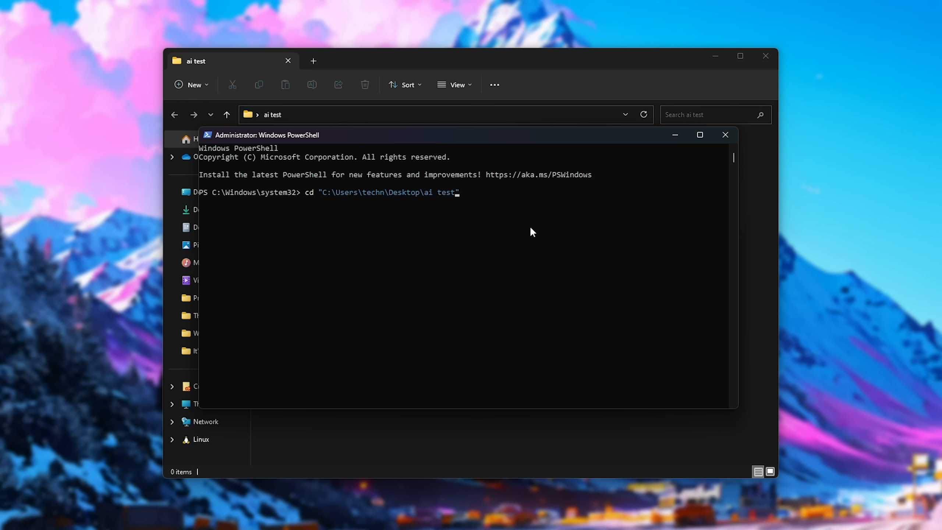
pyautogui.press('Enter')
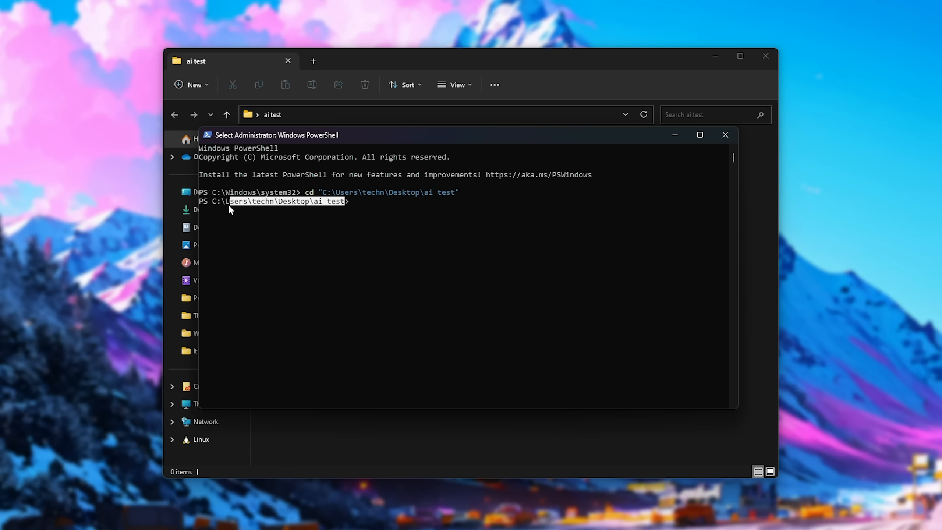
pyautogui.click(433, 244)
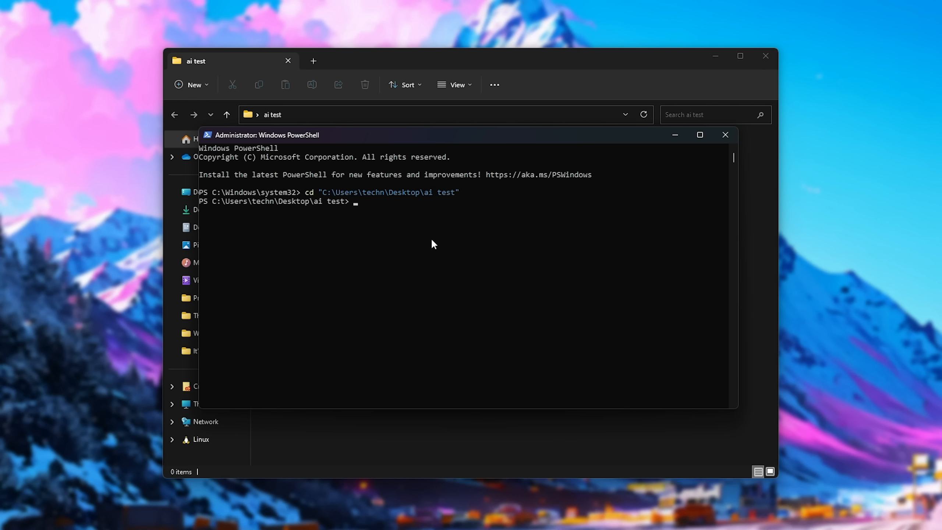
# Step: Run the Auto-GPT installer with iex (irm autogpt.tc.ht)
pyautogui.write('iex')
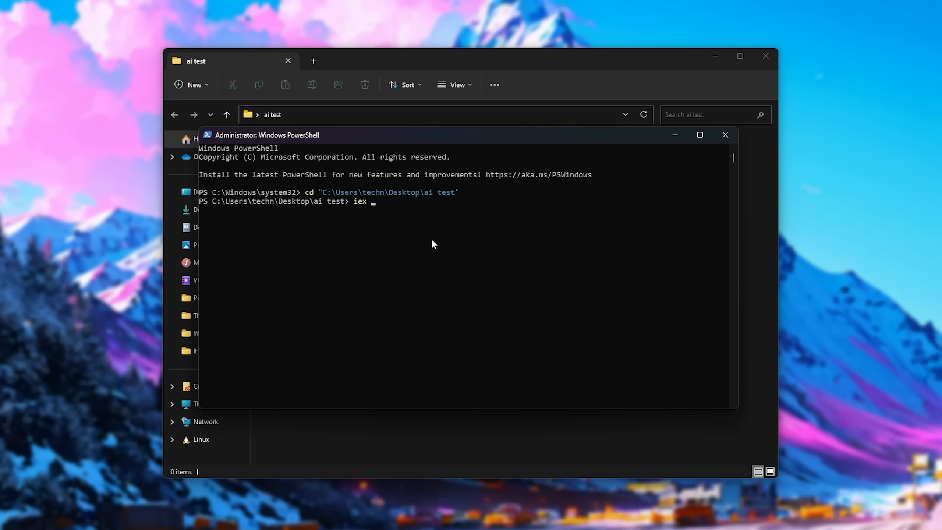
pyautogui.write('(irm )')
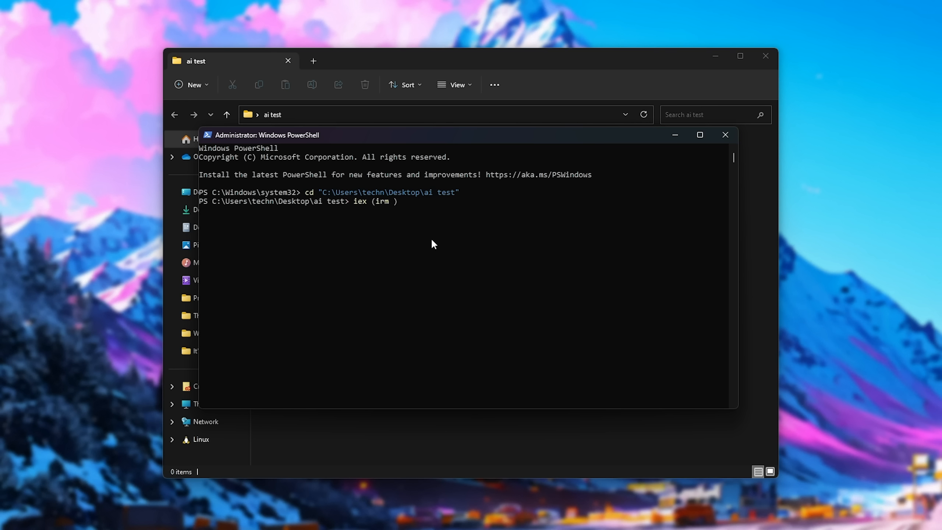
pyautogui.write('autogpt.tc.ht')
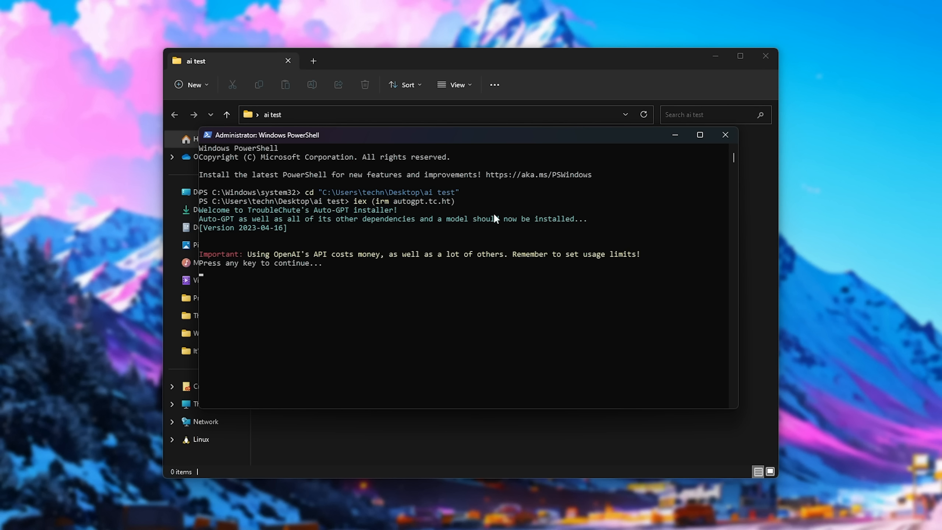
pyautogui.moveTo(264, 260)
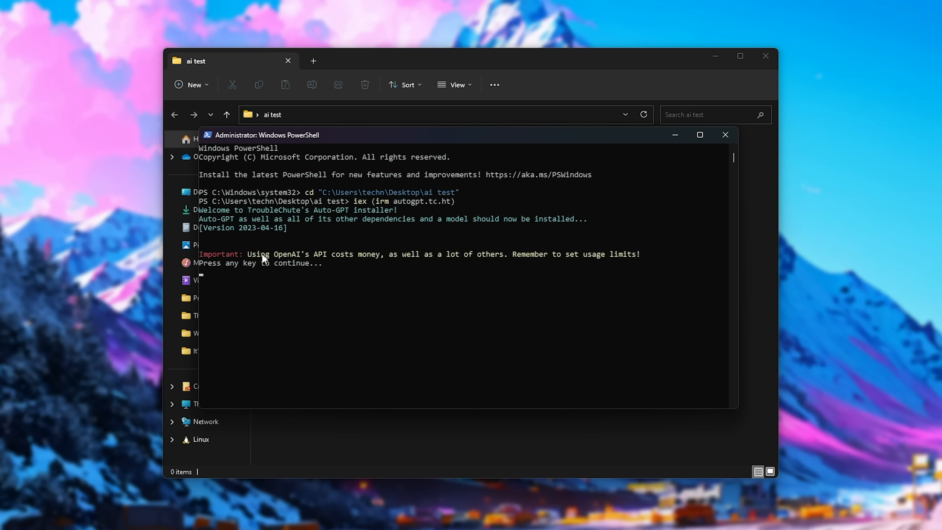
# Step: Continue past the API cost warning so the installer detects Chocolatey, Git and Conda
pyautogui.moveTo(275, 253); pyautogui.dragTo(336, 254)
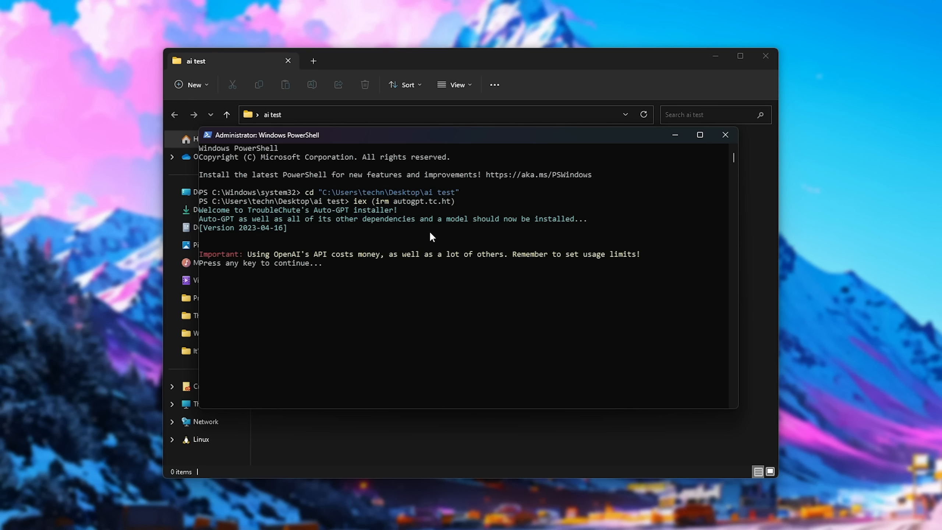
pyautogui.moveTo(431, 232)
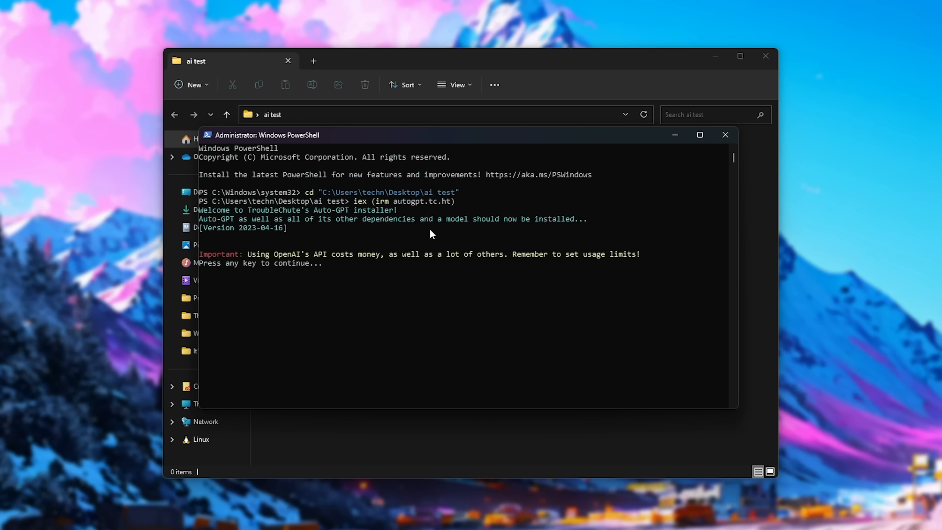
pyautogui.press('enter')
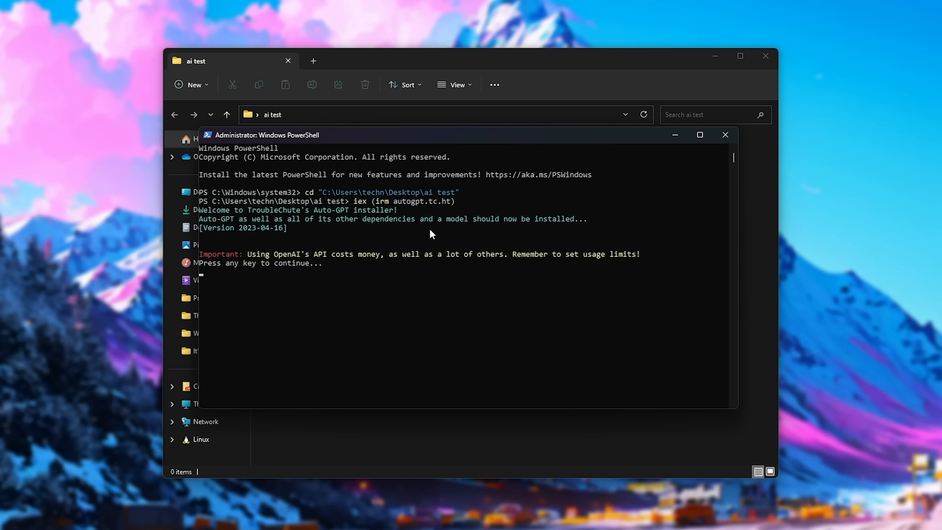
pyautogui.press('enter')
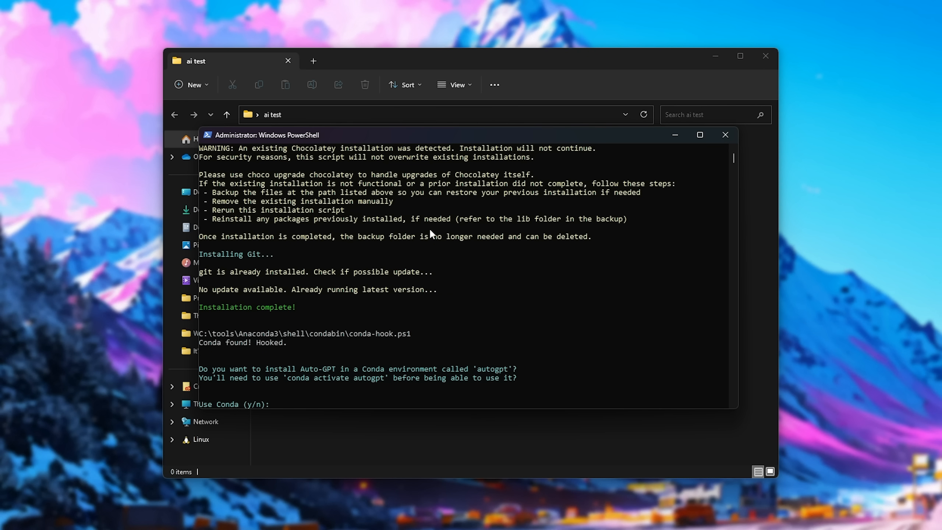
pyautogui.moveTo(432, 333)
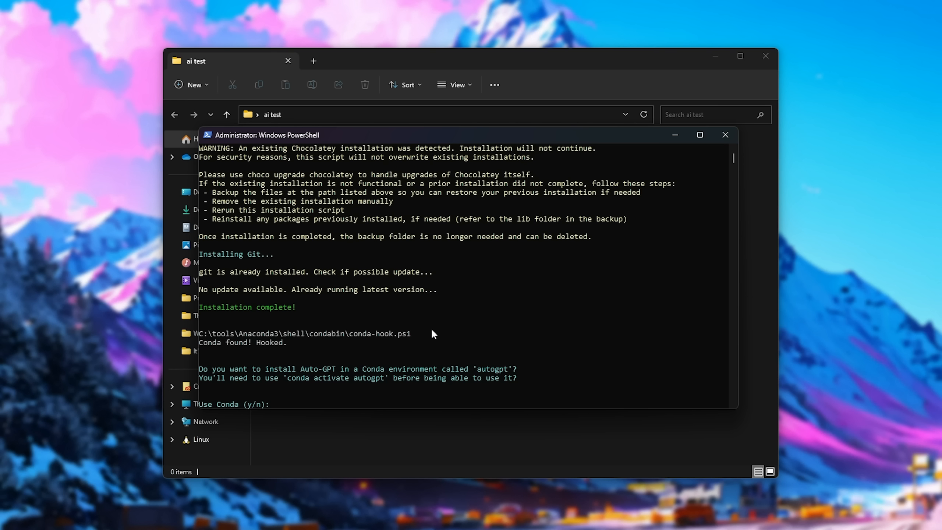
pyautogui.moveTo(520, 380)
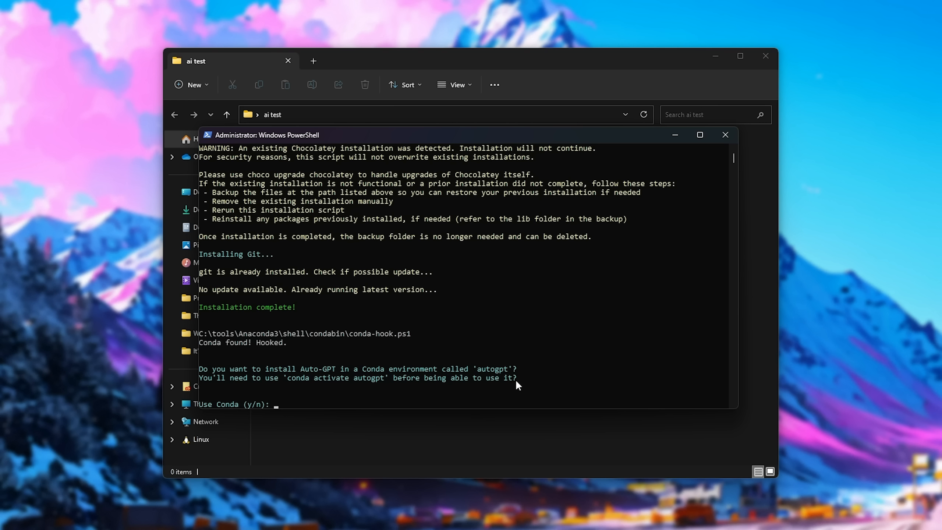
pyautogui.moveTo(525, 369)
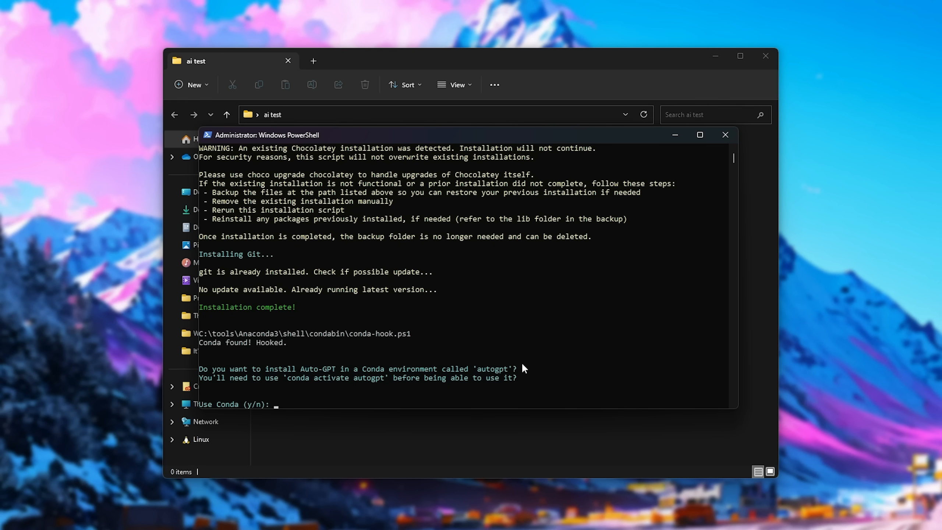
# Step: Decline the Conda environment with 'n' and let pip requirements install until the OpenAI key prompt
pyautogui.write('n')
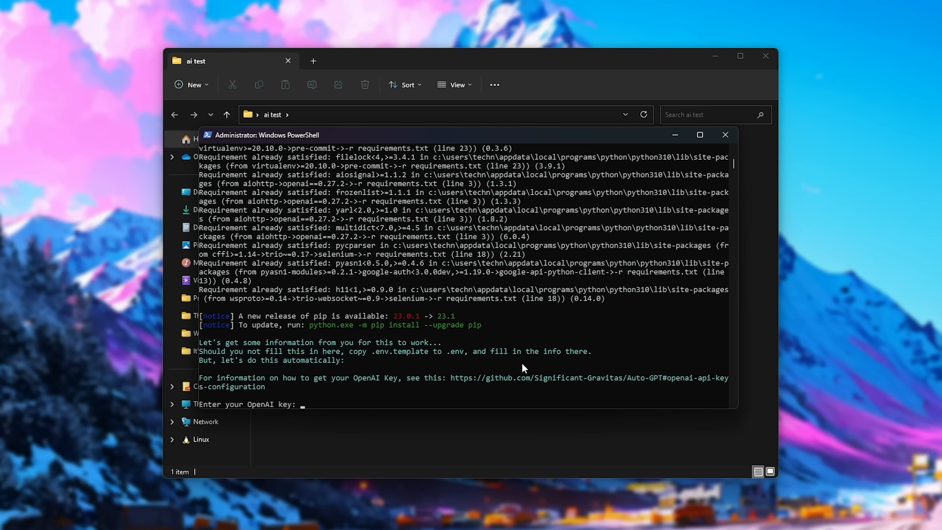
pyautogui.moveTo(536, 356)
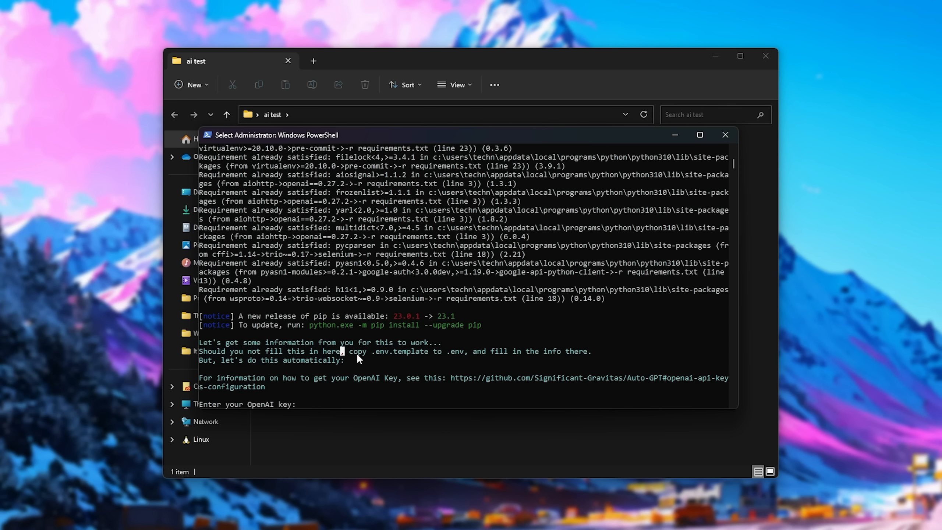
pyautogui.doubleClick(400, 352)
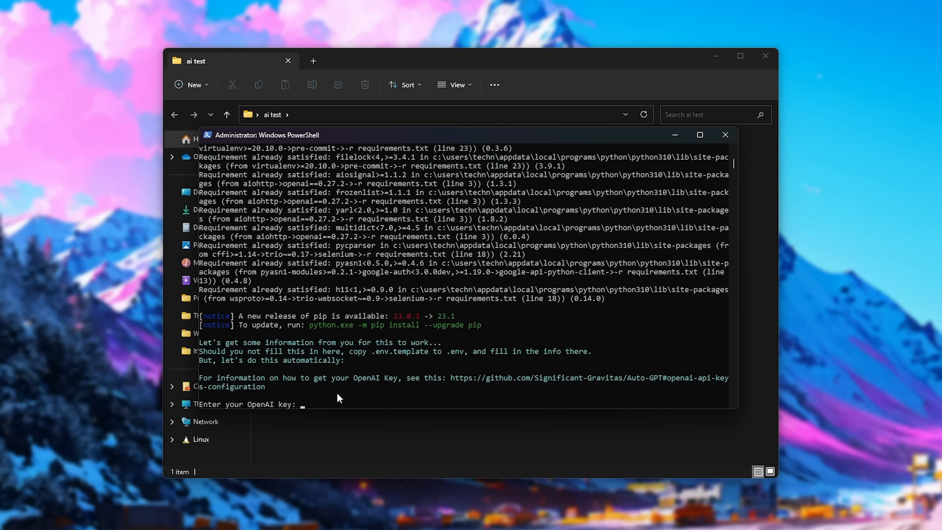
pyautogui.moveTo(461, 374)
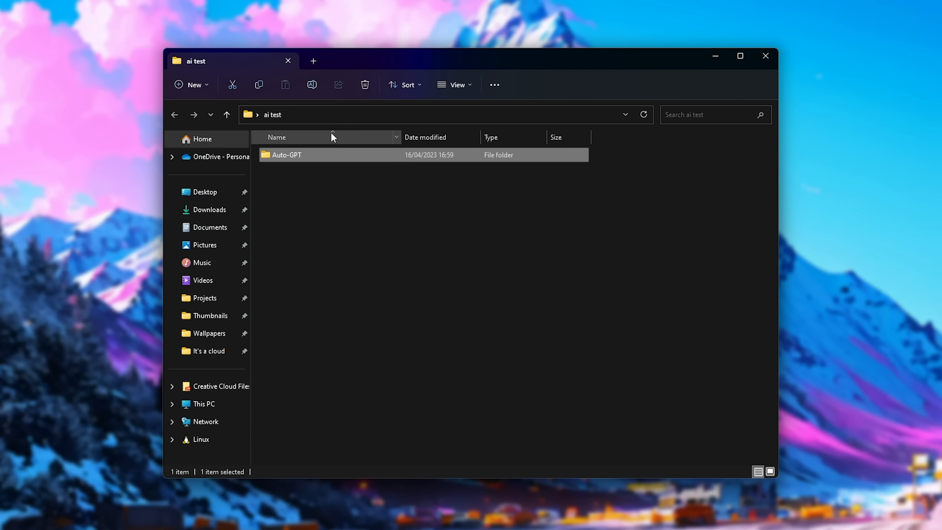
# Step: Open the Auto-GPT folder and check the .env.template context menu without choosing an action
pyautogui.click(276, 137)
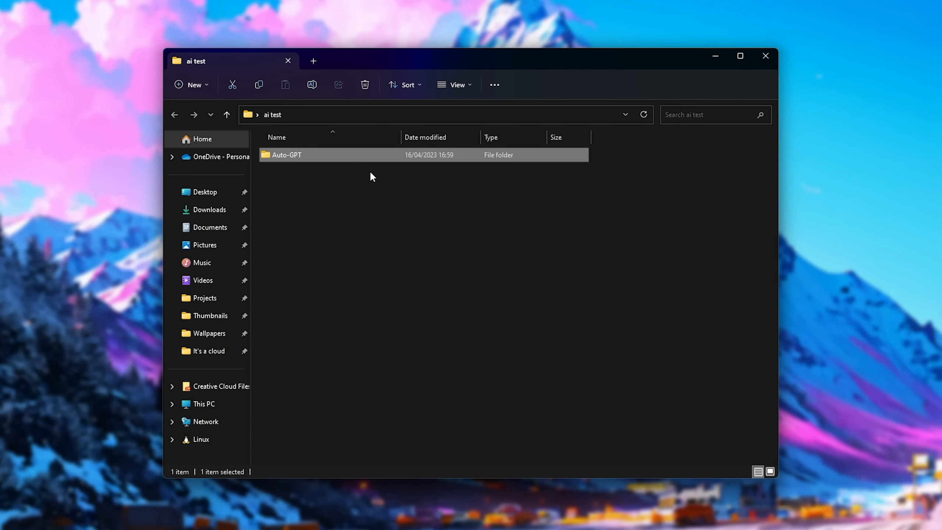
pyautogui.doubleClick(287, 154)
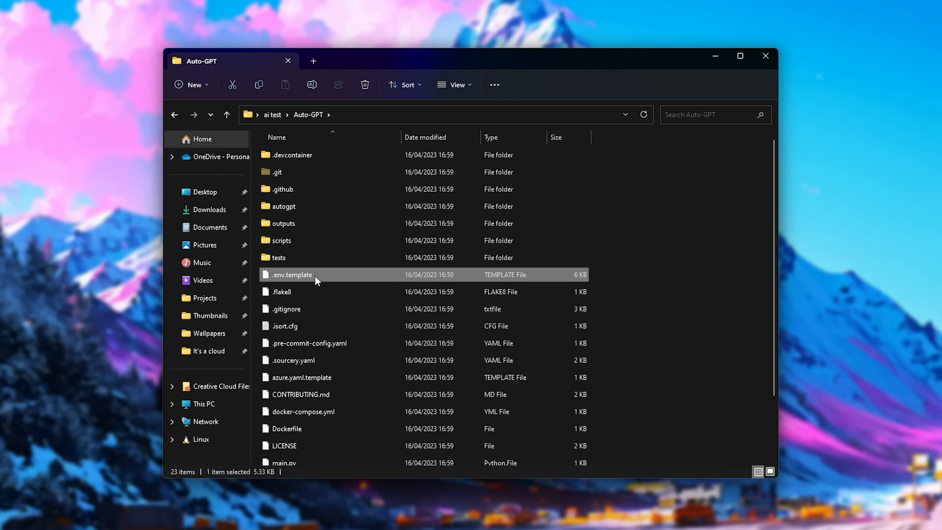
pyautogui.moveTo(463, 89)
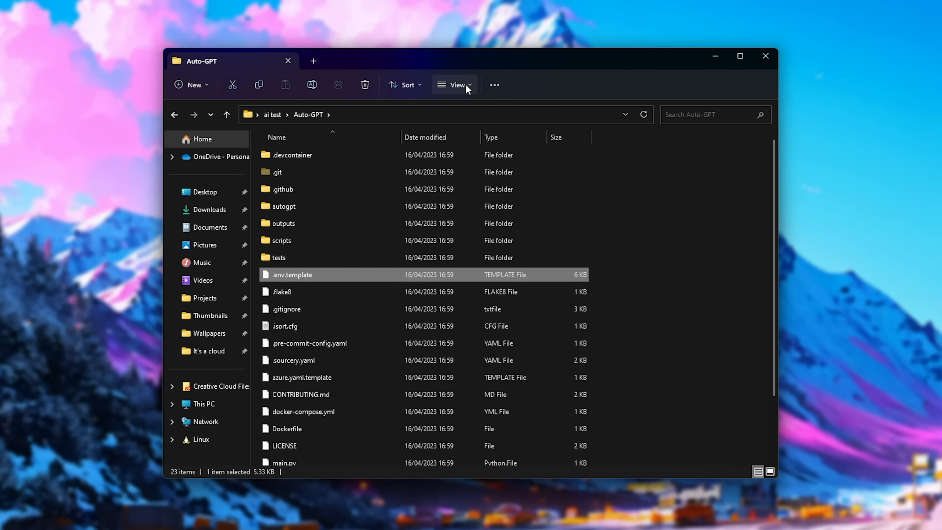
pyautogui.click(457, 85)
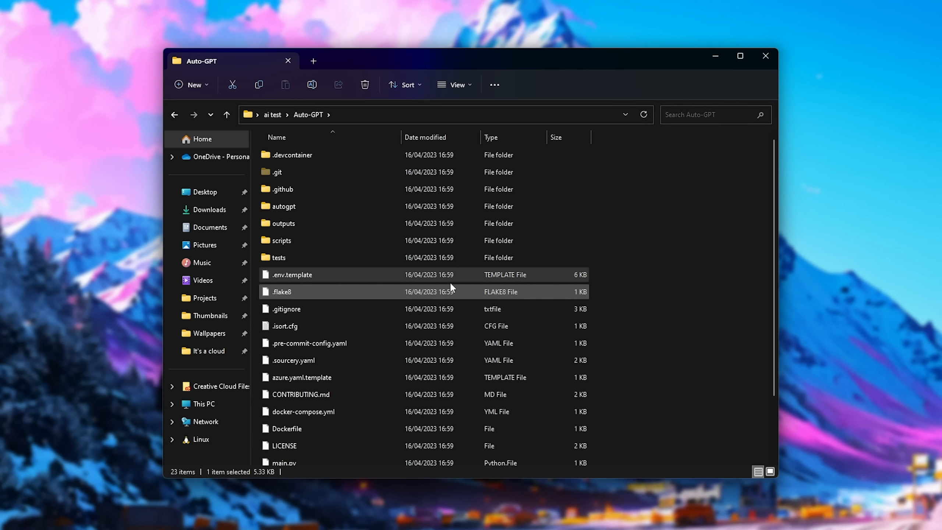
pyautogui.rightClick(292, 275)
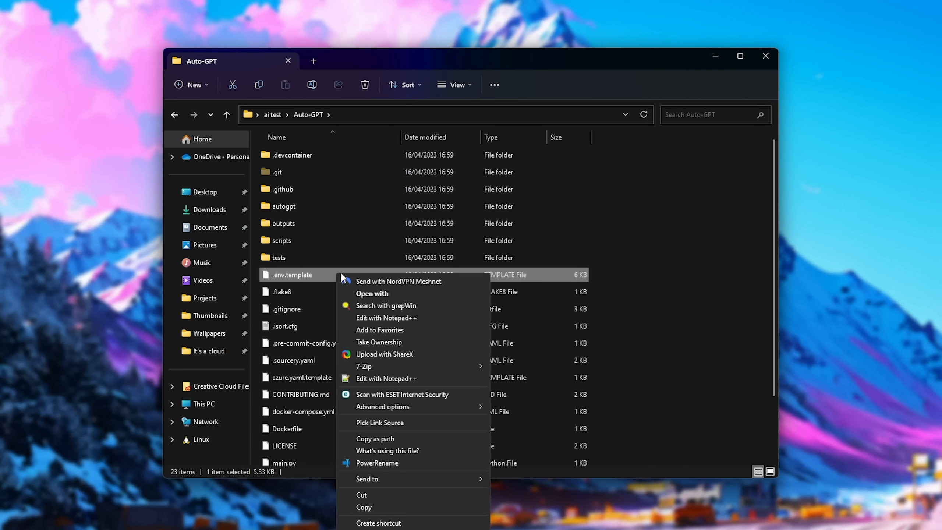
pyautogui.click(371, 293)
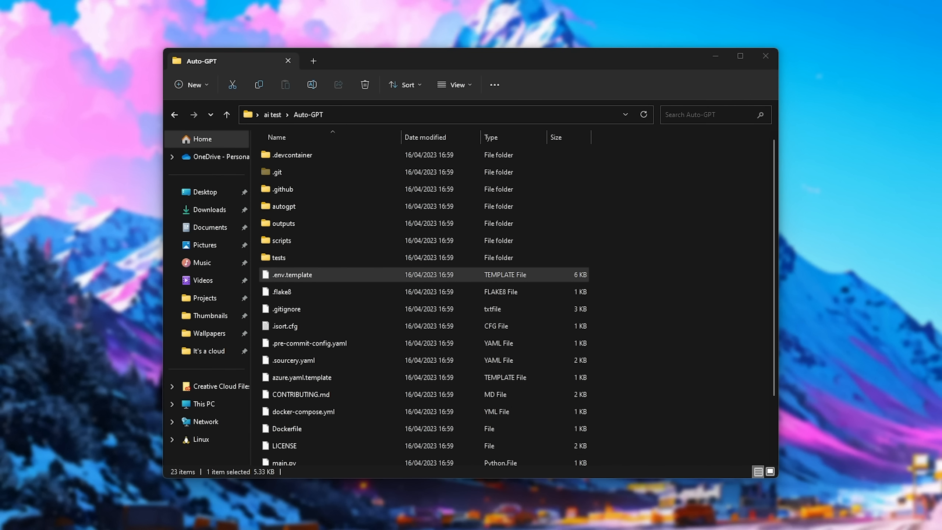
# Step: Open .env.template in Notepad and highlight the OPENAI_API_KEY 'your-openai-api-key' placeholder
pyautogui.doubleClick(292, 274)
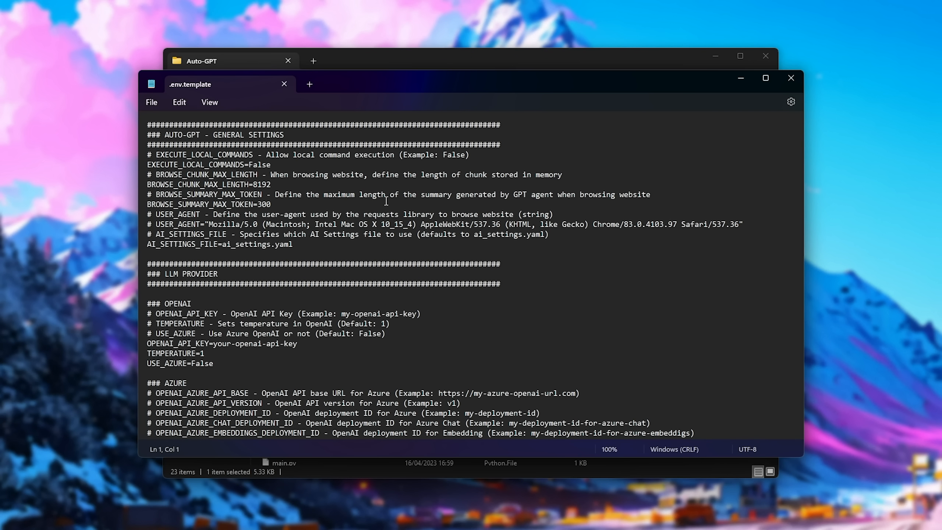
pyautogui.scroll(-3)
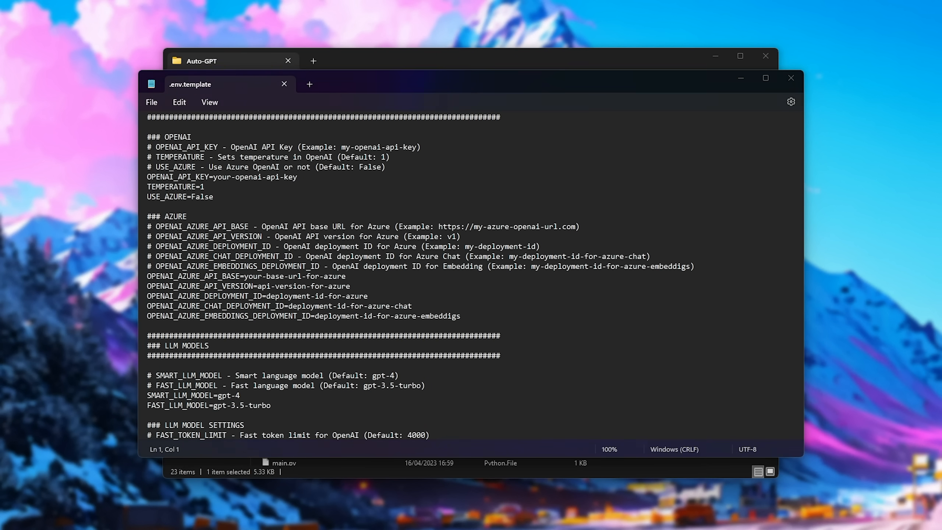
pyautogui.scroll(-3)
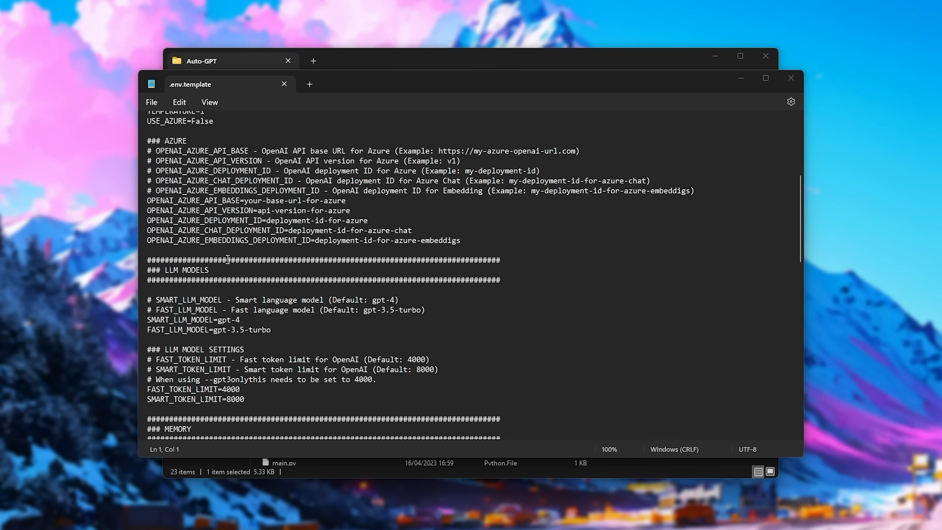
pyautogui.scroll(3)
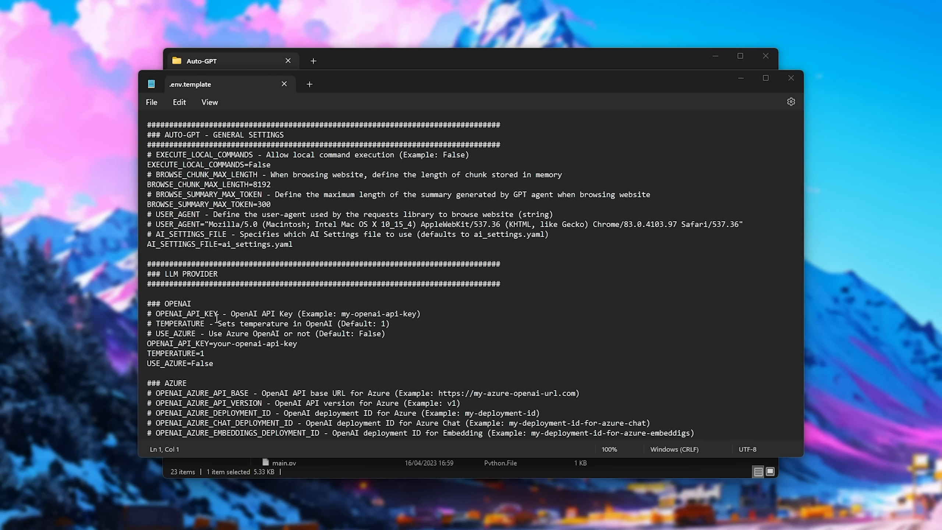
pyautogui.doubleClick(173, 343)
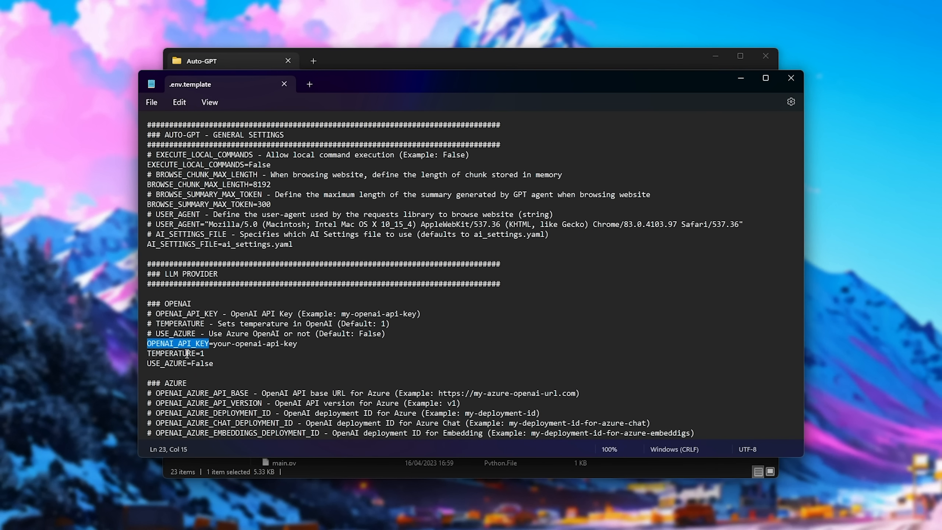
pyautogui.moveTo(212, 343); pyautogui.dragTo(297, 343)
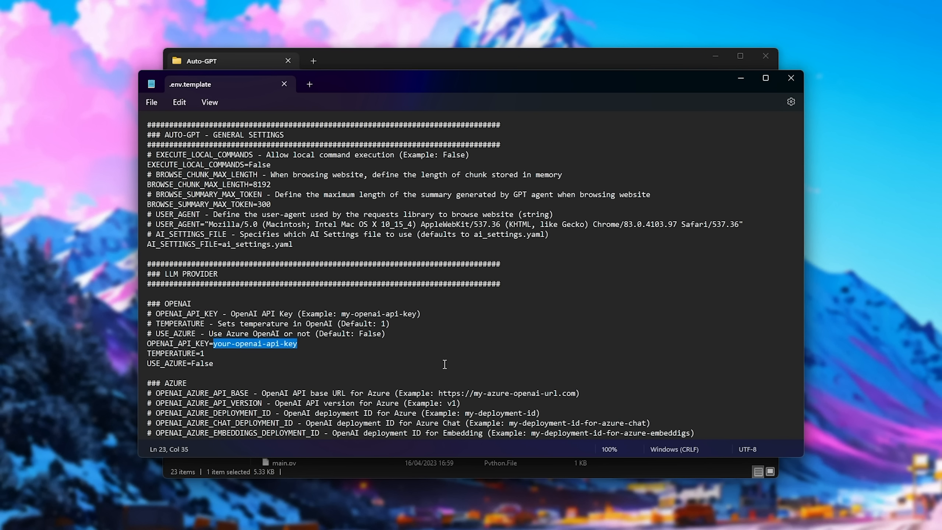
# Step: Scroll further down and highlight the ELEVENLABS settings block
pyautogui.scroll(-3)
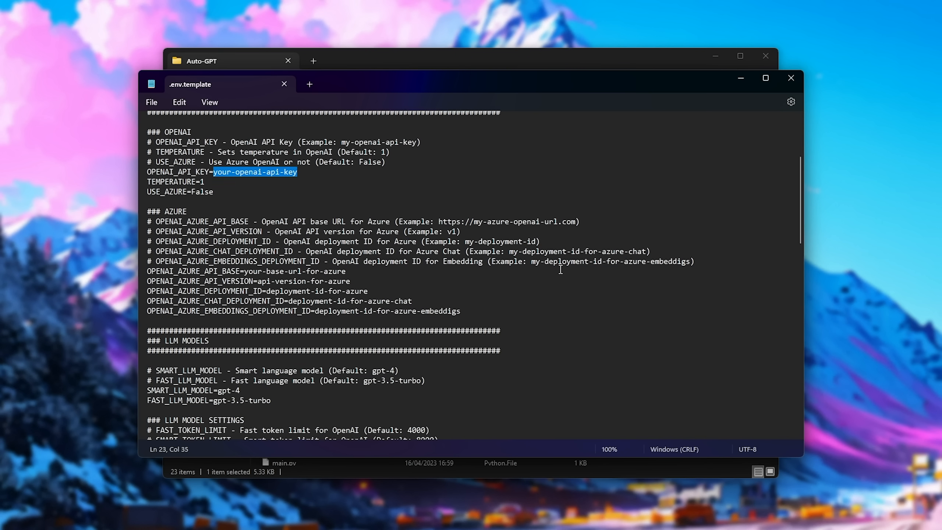
pyautogui.scroll(-3)
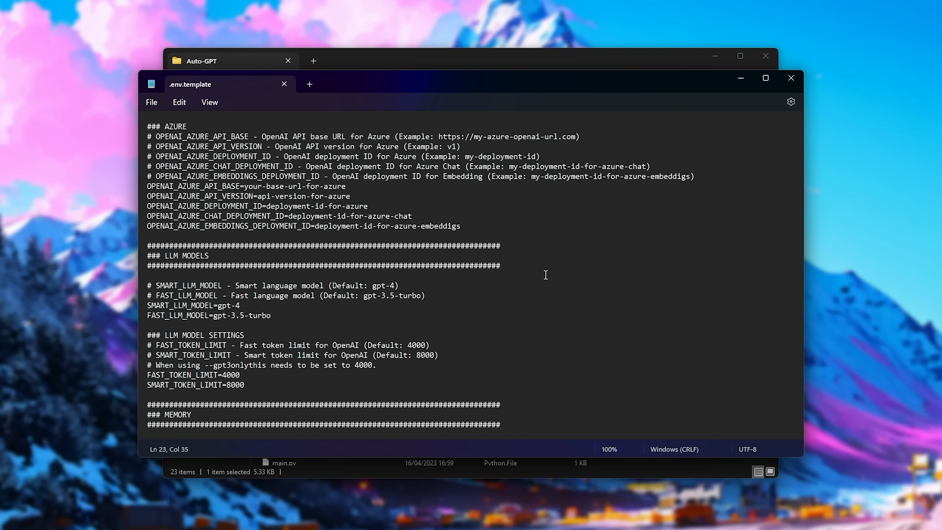
pyautogui.scroll(-3)
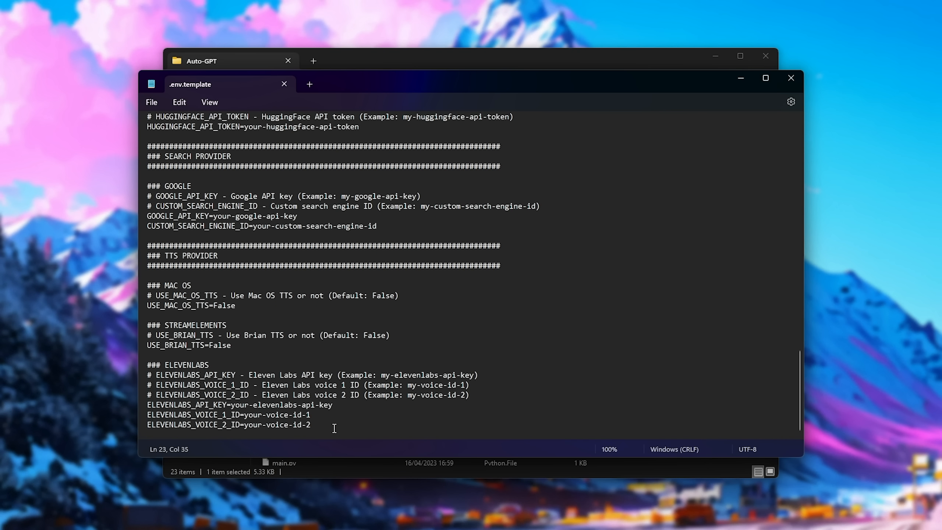
pyautogui.moveTo(147, 365); pyautogui.dragTo(310, 424)
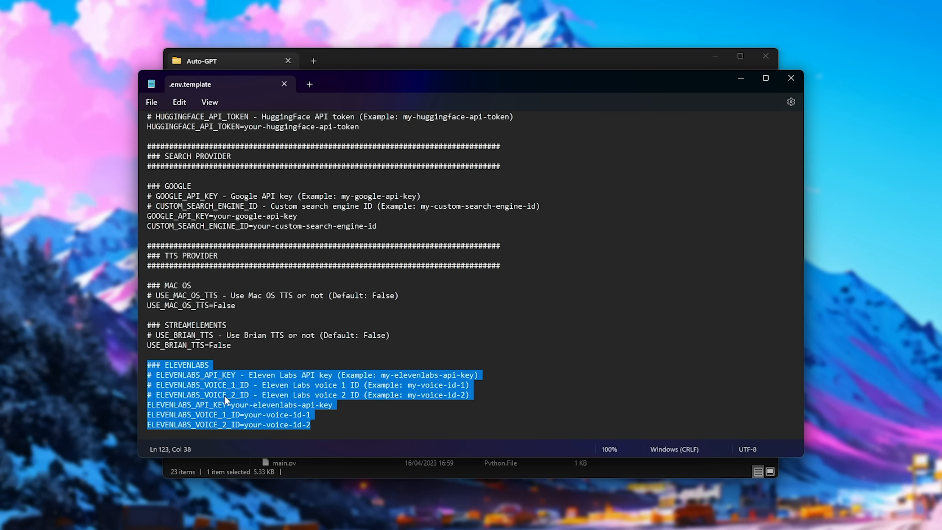
pyautogui.moveTo(255, 429)
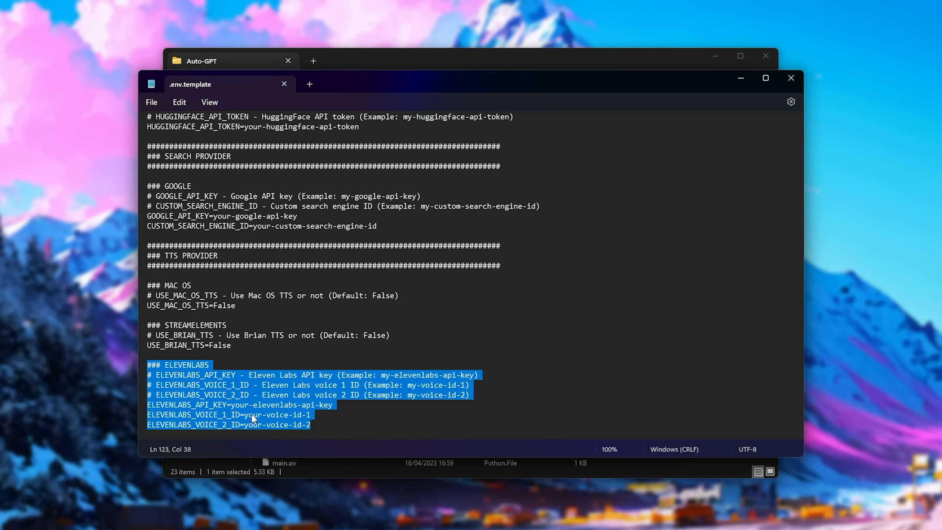
pyautogui.moveTo(193, 418)
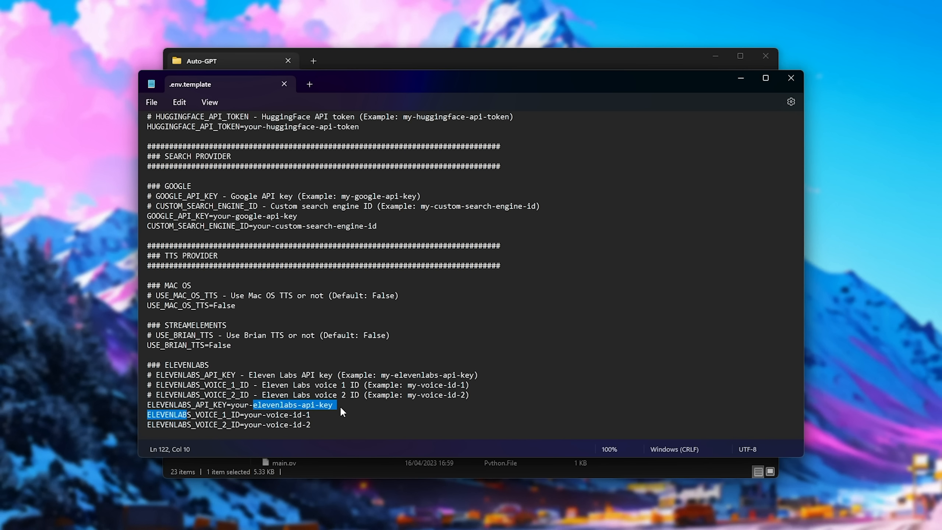
pyautogui.click(244, 425)
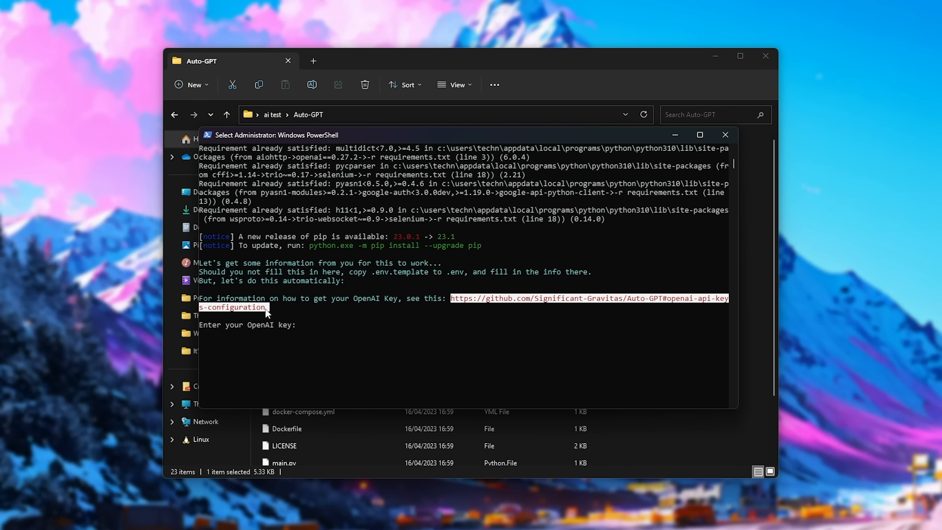
# Step: Open the openai-api-key-configuration GitHub link shown above 'Enter your OpenAI key'
pyautogui.click(453, 309)
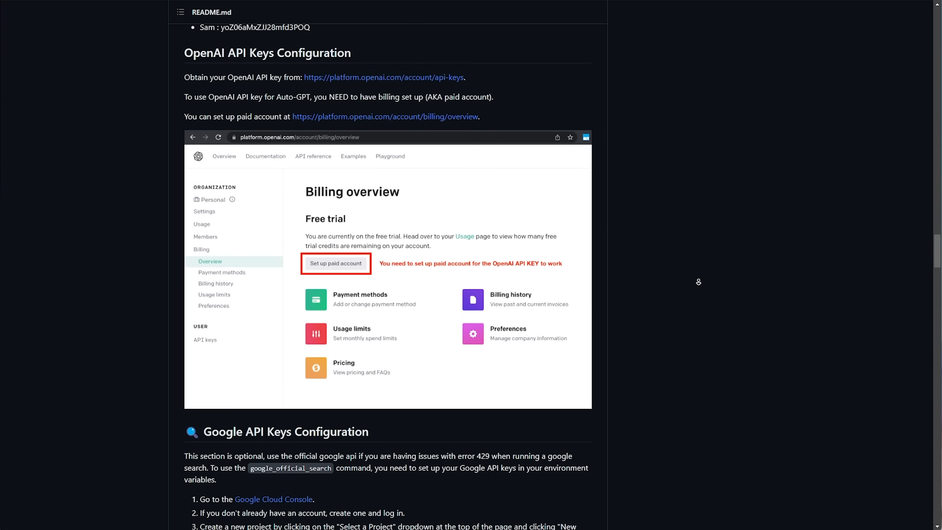
# Step: Scroll the README down to the OpenAI API Keys Configuration section
pyautogui.scroll(-3)
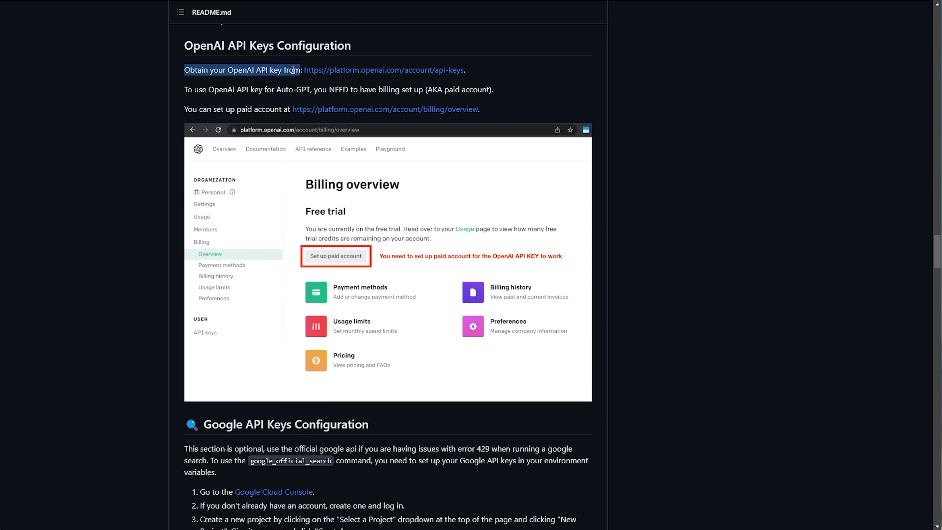
pyautogui.moveTo(395, 73)
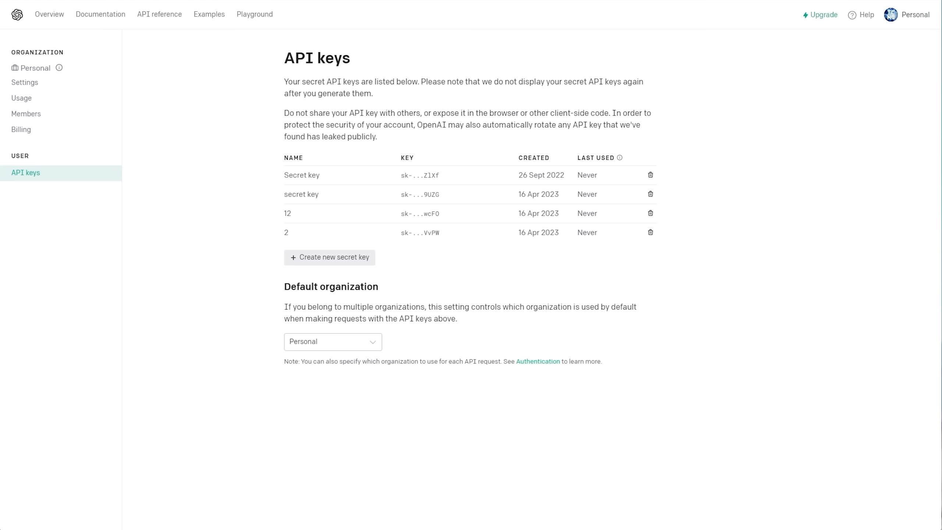
pyautogui.moveTo(446, 125)
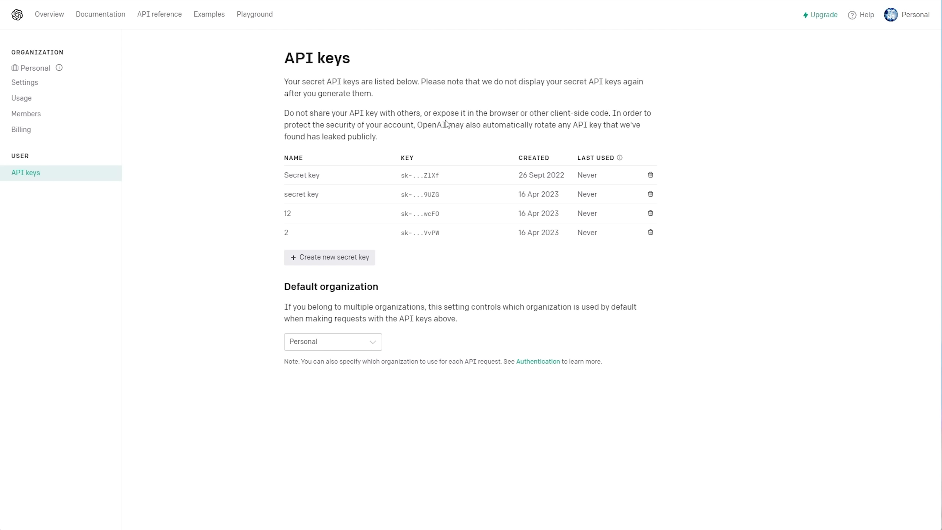
# Step: Generate a new OpenAI secret key with the name 'Auto-GPT'
pyautogui.click(328, 257)
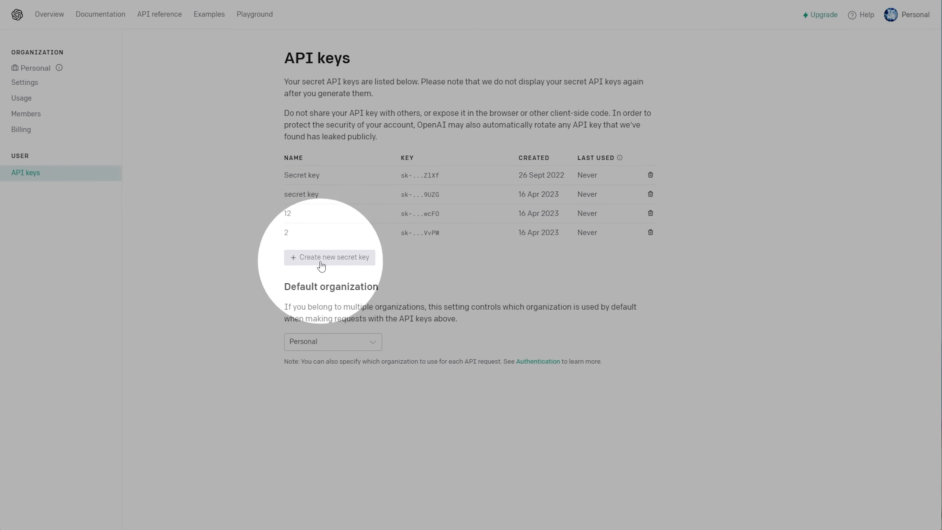
pyautogui.click(330, 257)
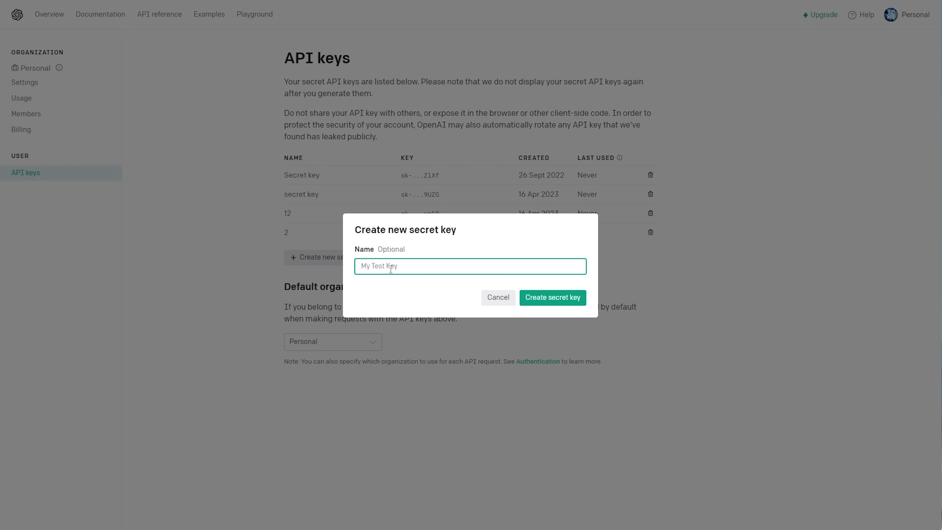
pyautogui.write('Auto-GPT')
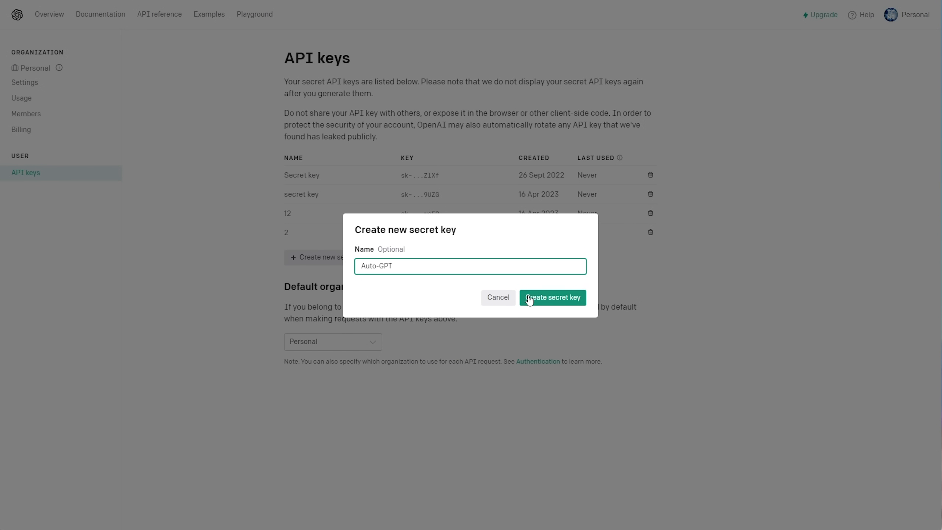
pyautogui.click(552, 298)
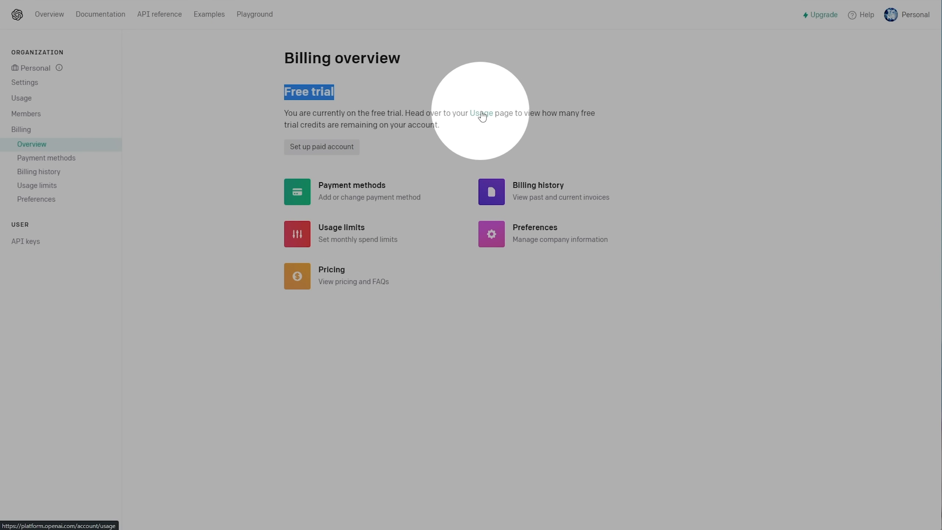
pyautogui.moveTo(429, 126)
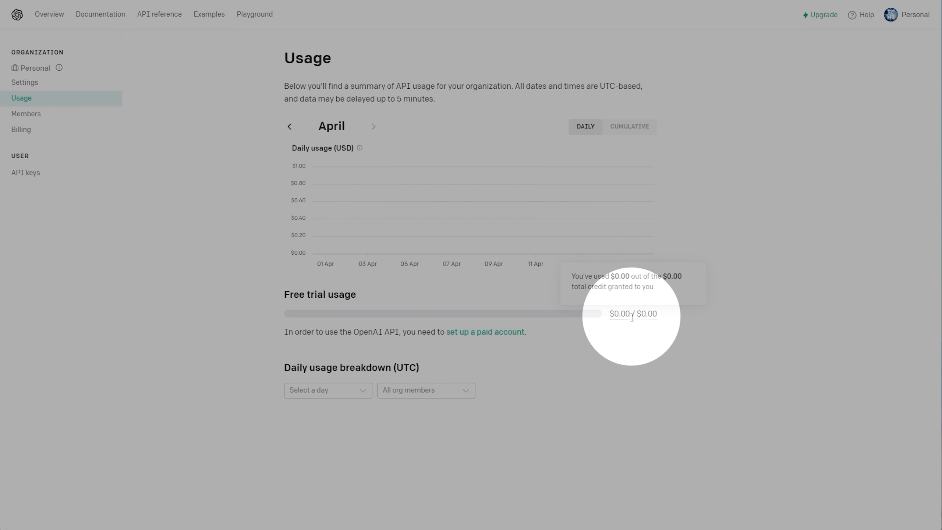
pyautogui.moveTo(494, 342)
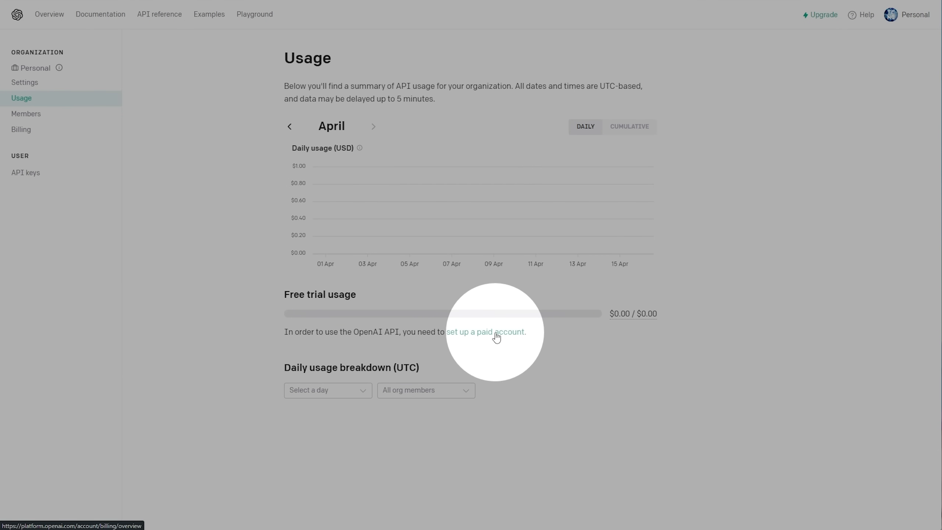
# Step: From billing, start setting up a paid account and begin entering card details
pyautogui.click(495, 333)
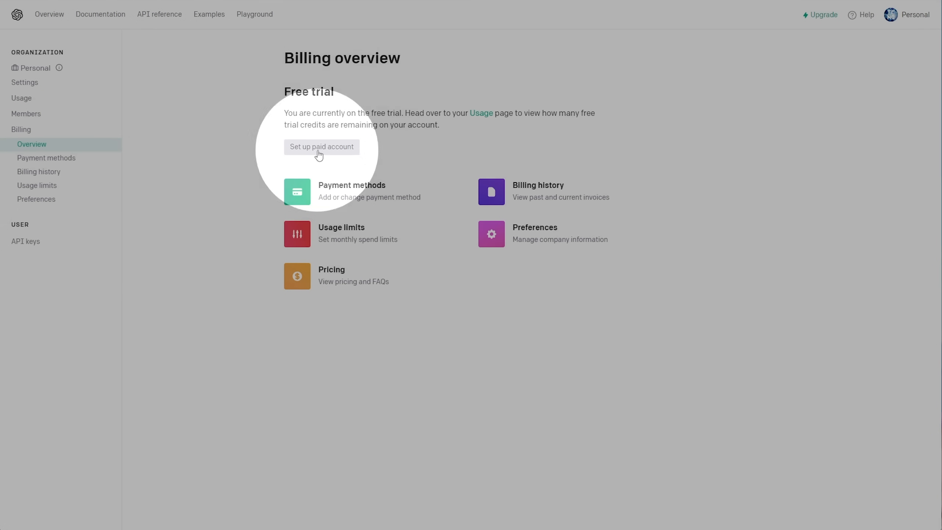
pyautogui.click(321, 147)
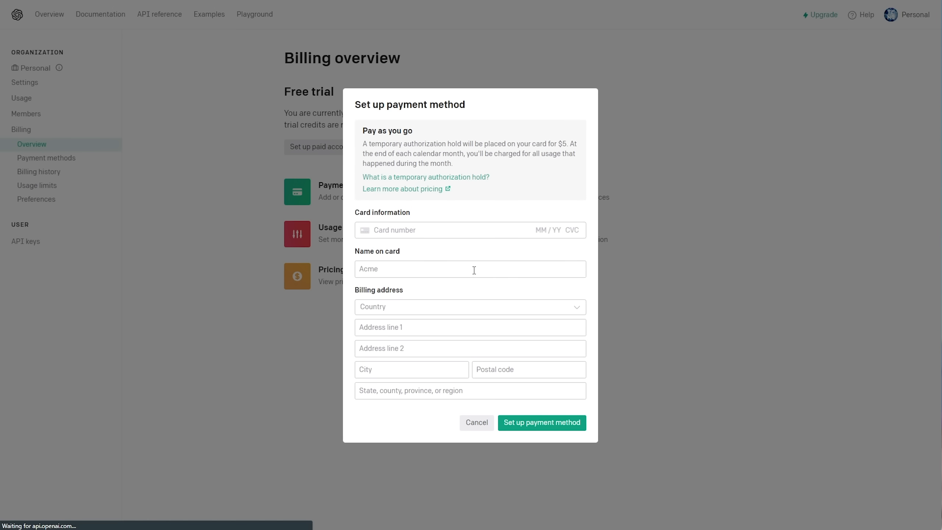
pyautogui.click(422, 230)
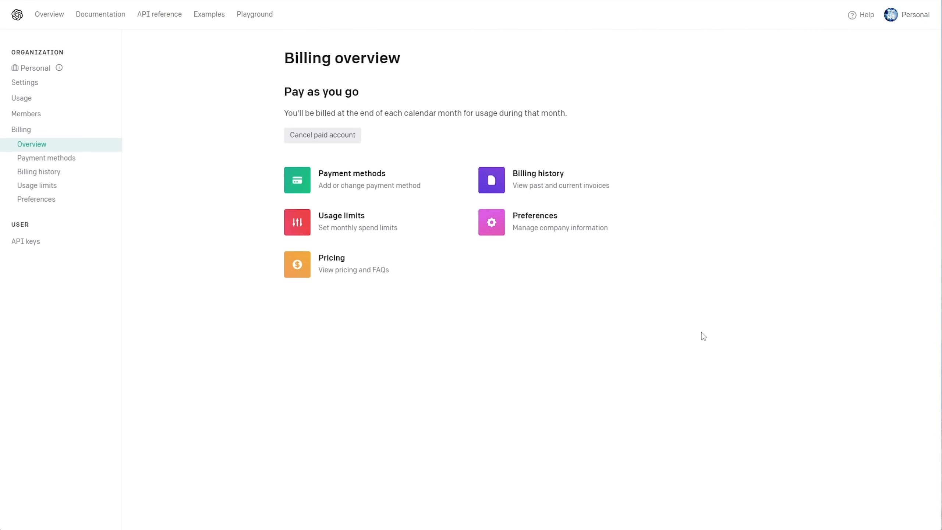
pyautogui.moveTo(676, 323)
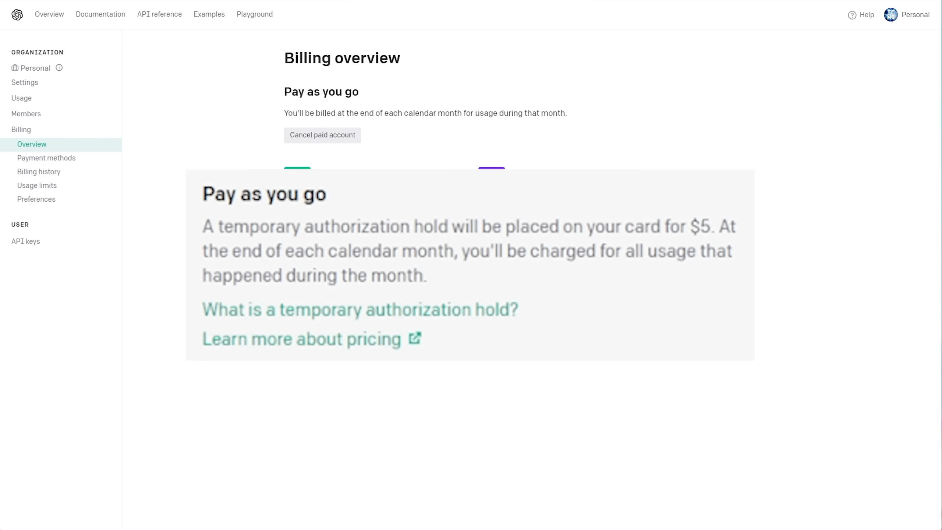
pyautogui.click(38, 172)
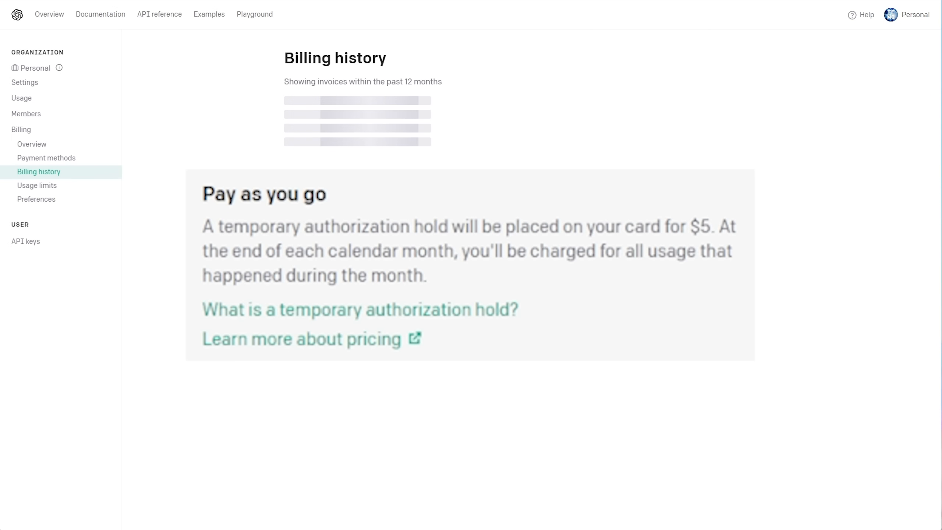
pyautogui.click(32, 144)
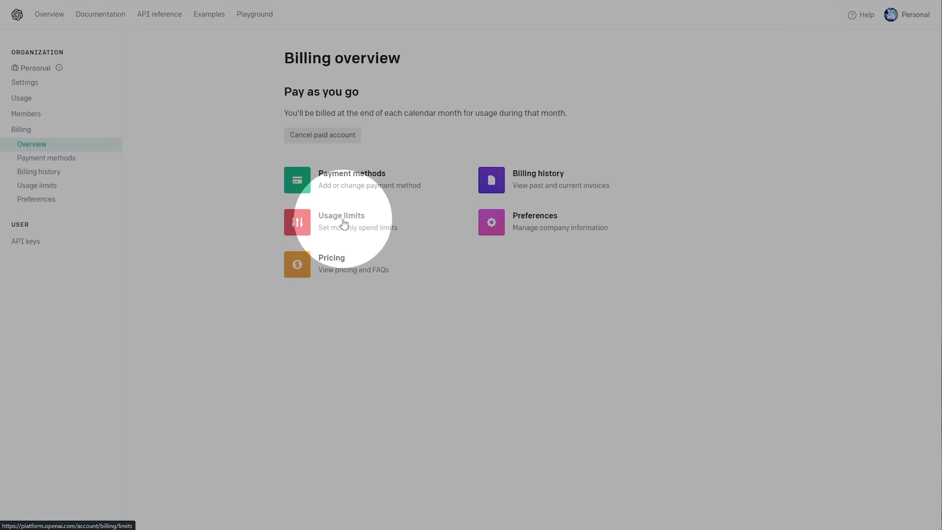
# Step: Set usage limits to a $5 hard limit and a $3 soft limit, and save
pyautogui.click(342, 222)
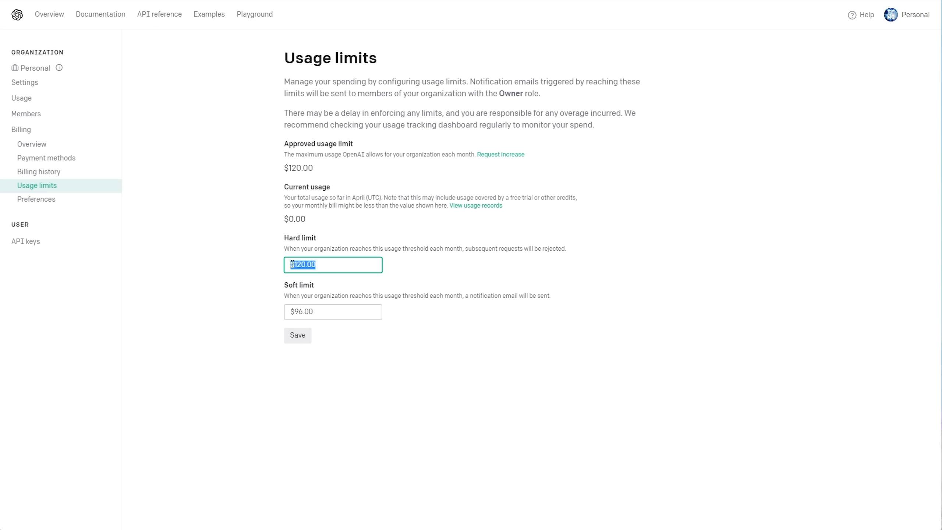
pyautogui.write('5')
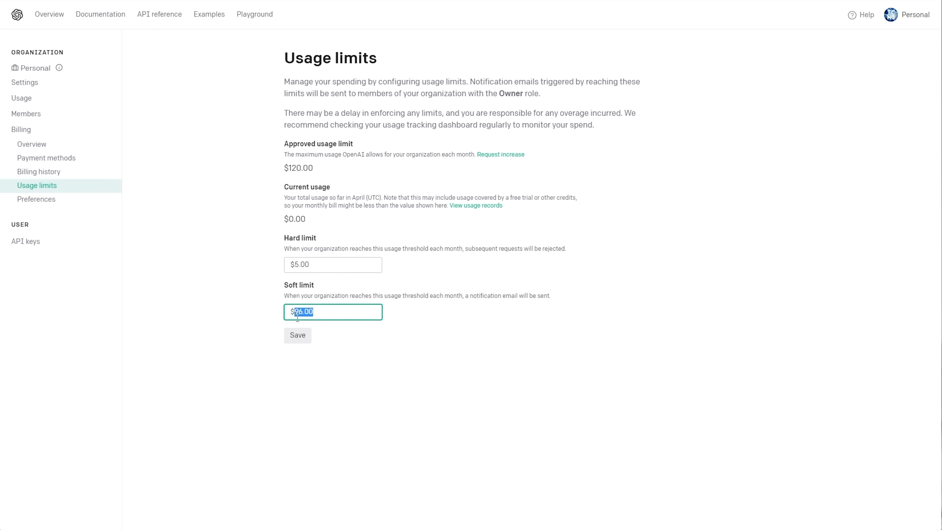
pyautogui.write('3')
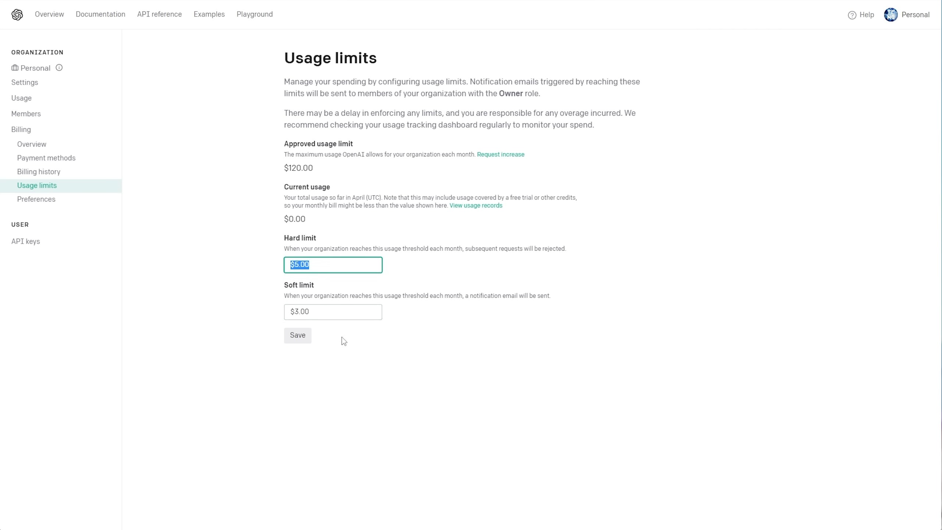
pyautogui.click(297, 335)
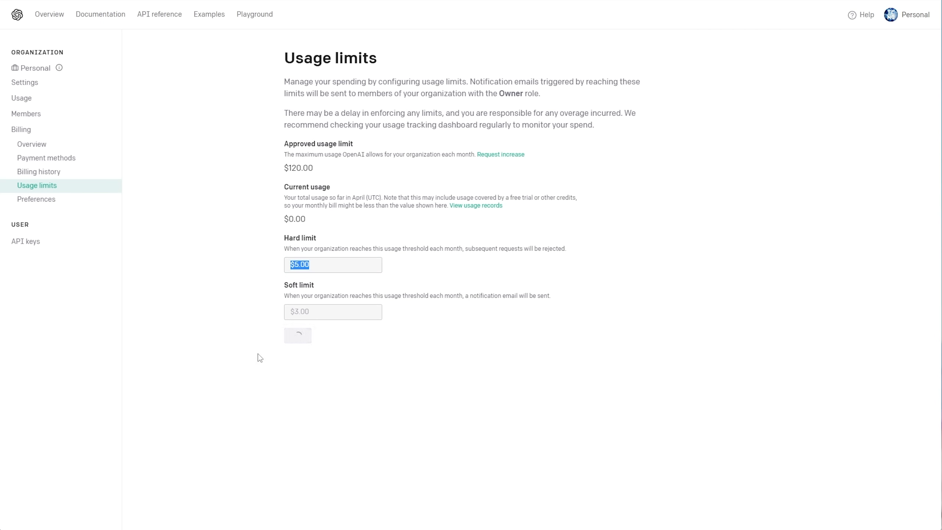
pyautogui.click(297, 335)
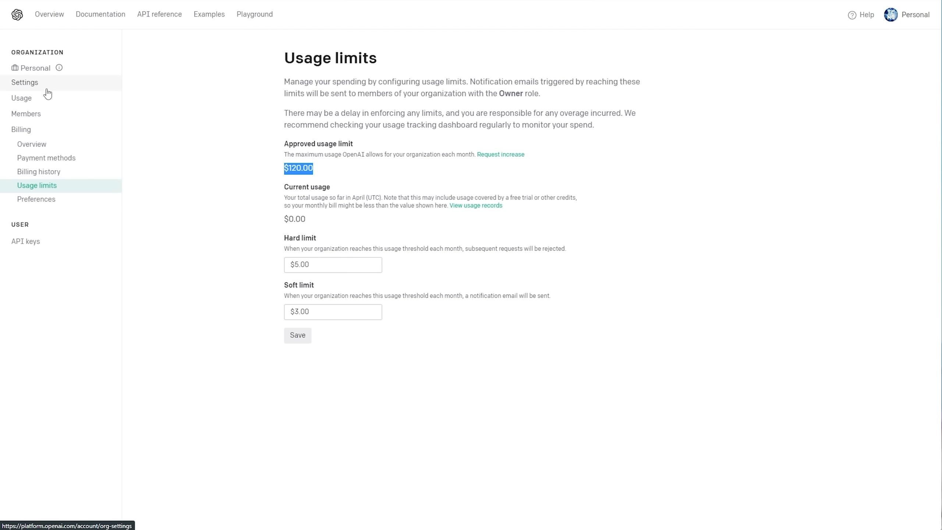
# Step: Copy the new secret key from API keys and submit it to the PowerShell installer
pyautogui.click(21, 98)
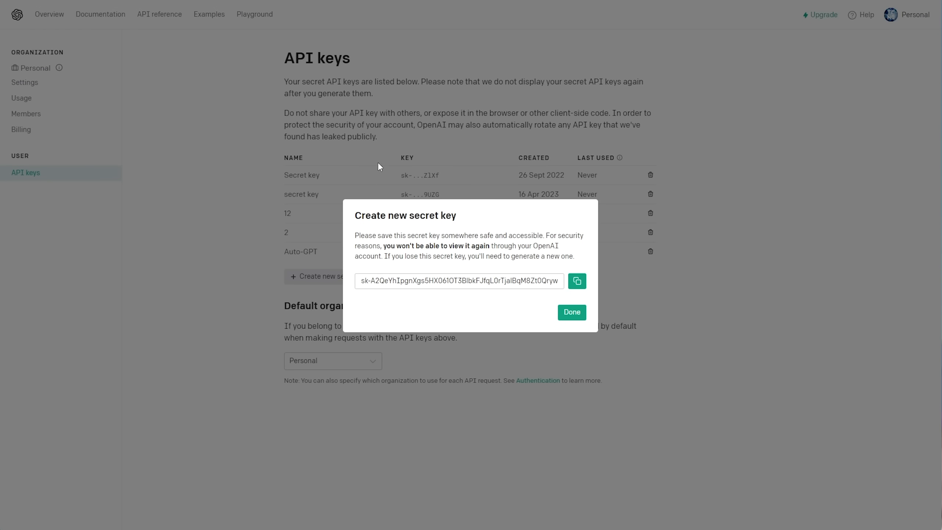
pyautogui.click(577, 281)
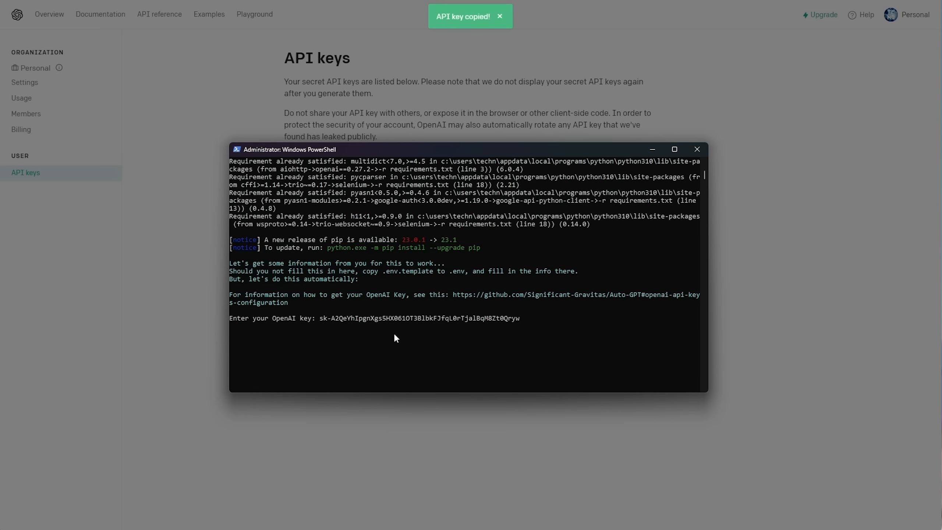
pyautogui.press('Enter')
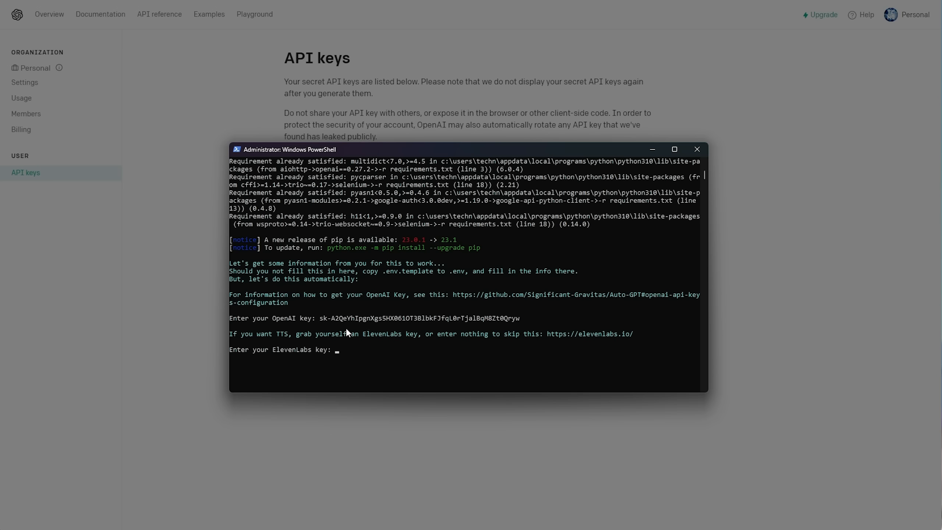
pyautogui.moveTo(510, 336)
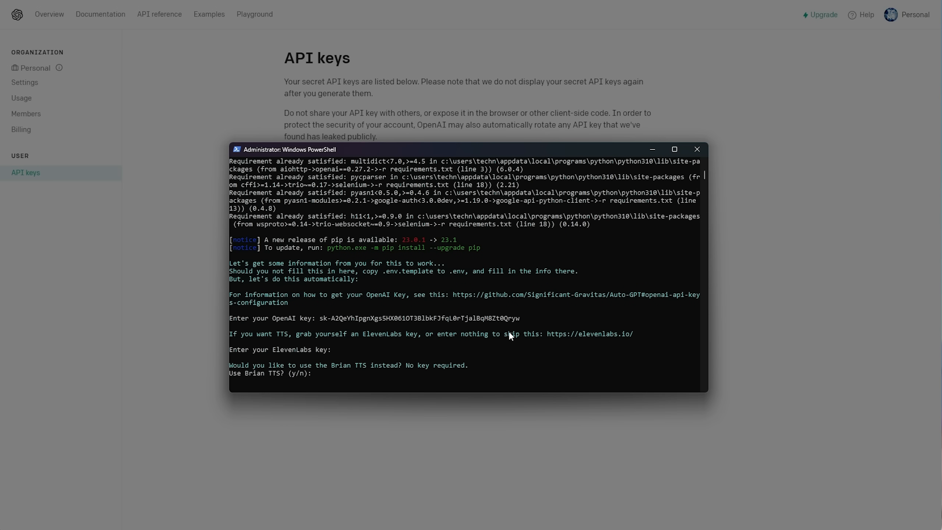
pyautogui.moveTo(436, 359)
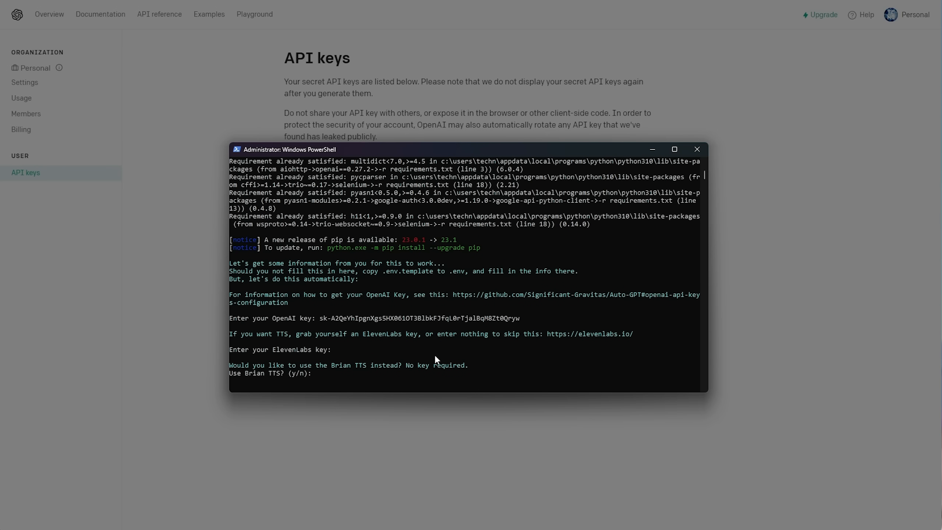
# Step: Answer 'y', return to the setup window, and leave the Pinecone and Google keys blank
pyautogui.write('y')
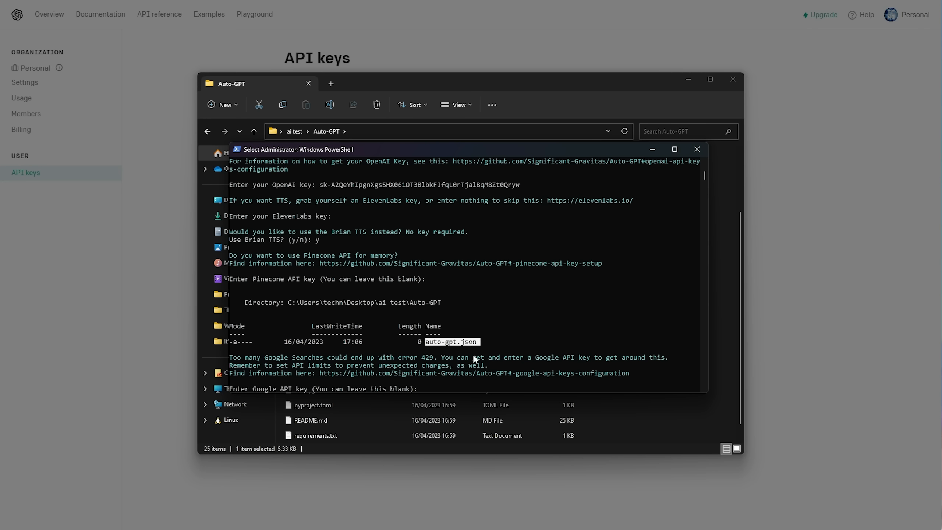
pyautogui.click(697, 149)
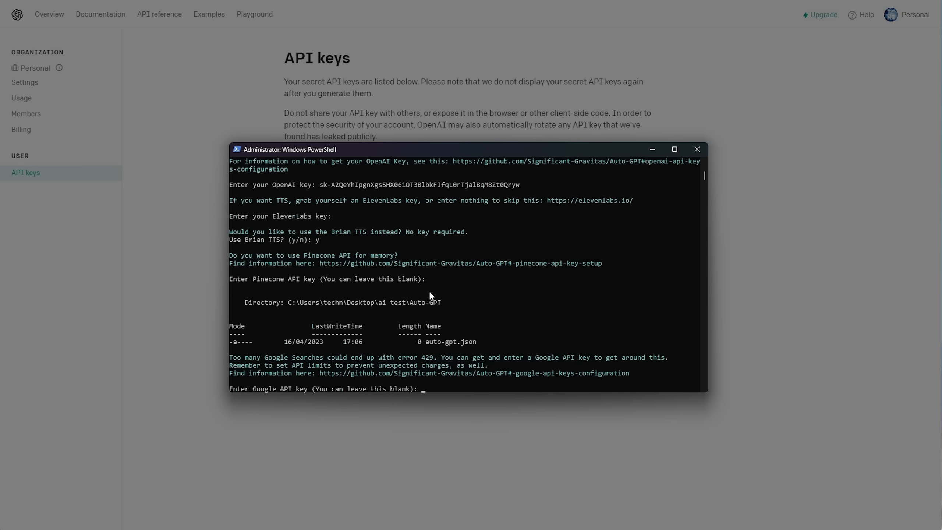
pyautogui.moveTo(424, 299)
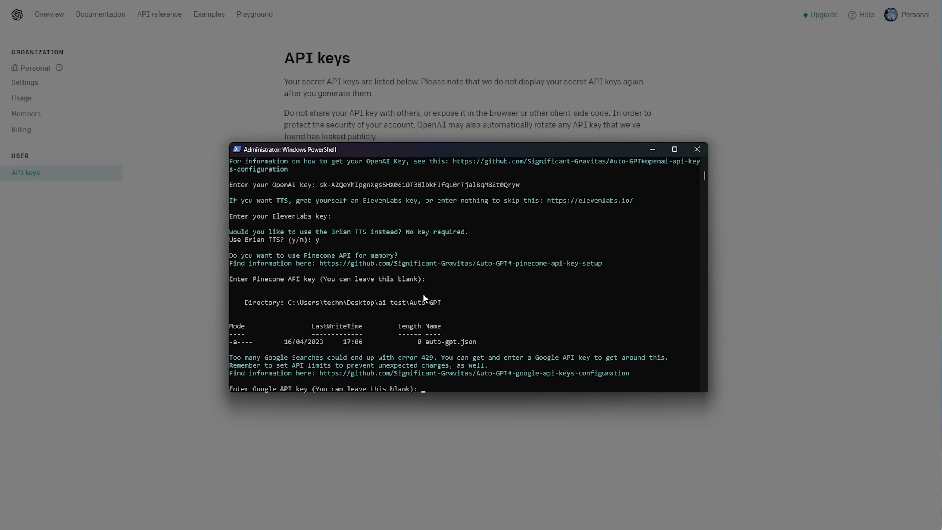
pyautogui.moveTo(435, 358)
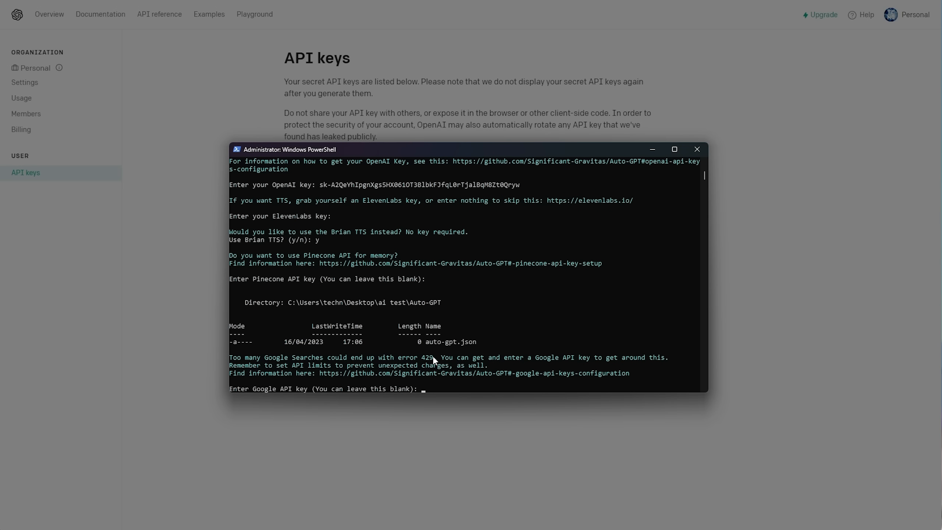
pyautogui.moveTo(522, 301)
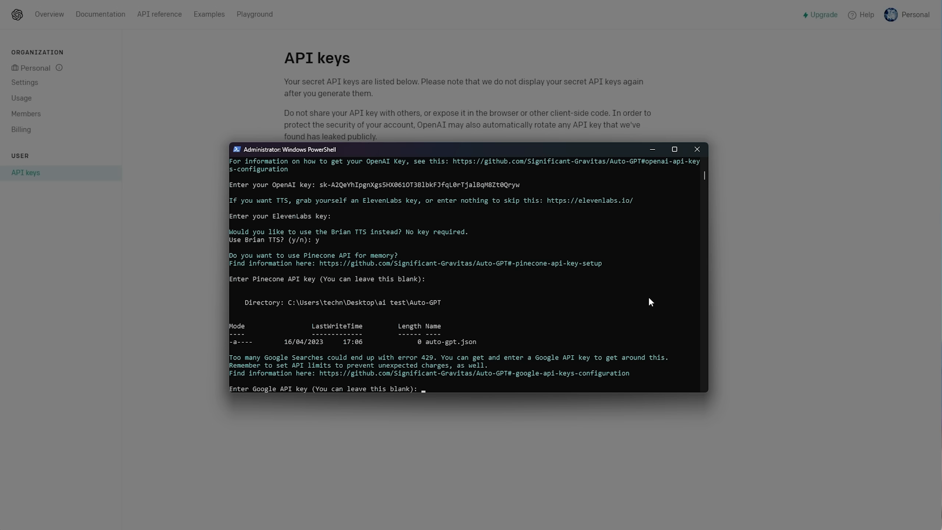
pyautogui.moveTo(509, 293)
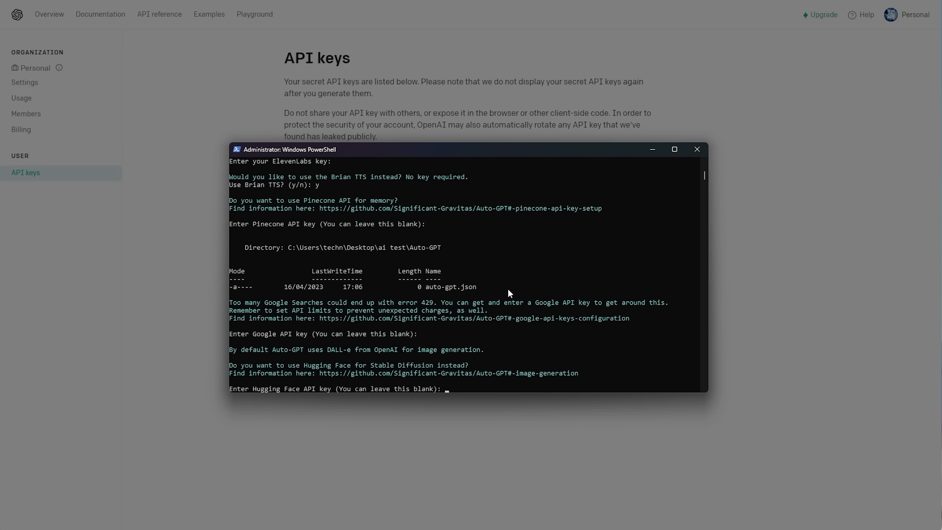
pyautogui.moveTo(364, 363)
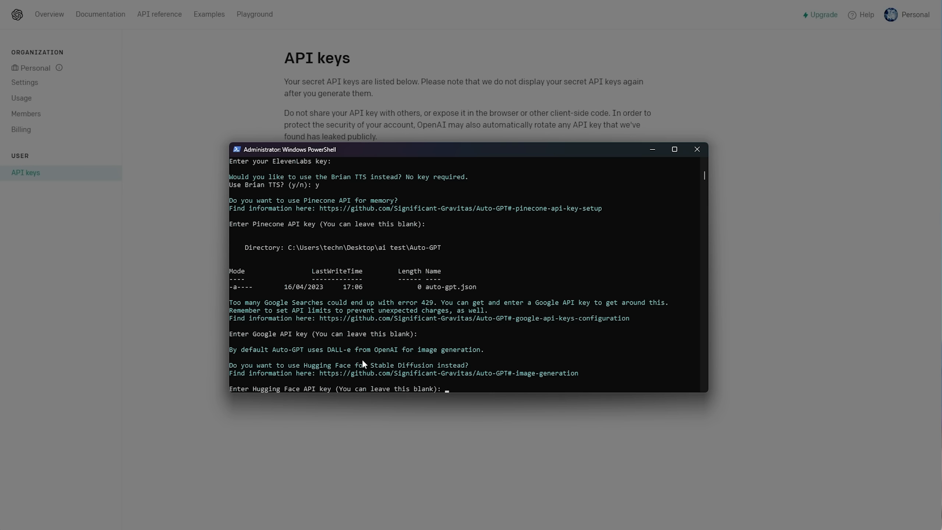
pyautogui.doubleClick(338, 349)
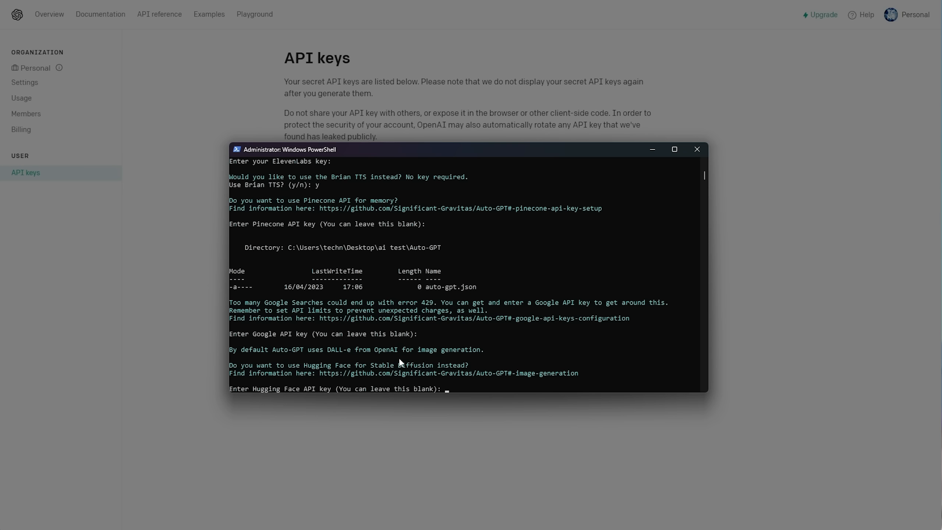
pyautogui.moveTo(440, 320)
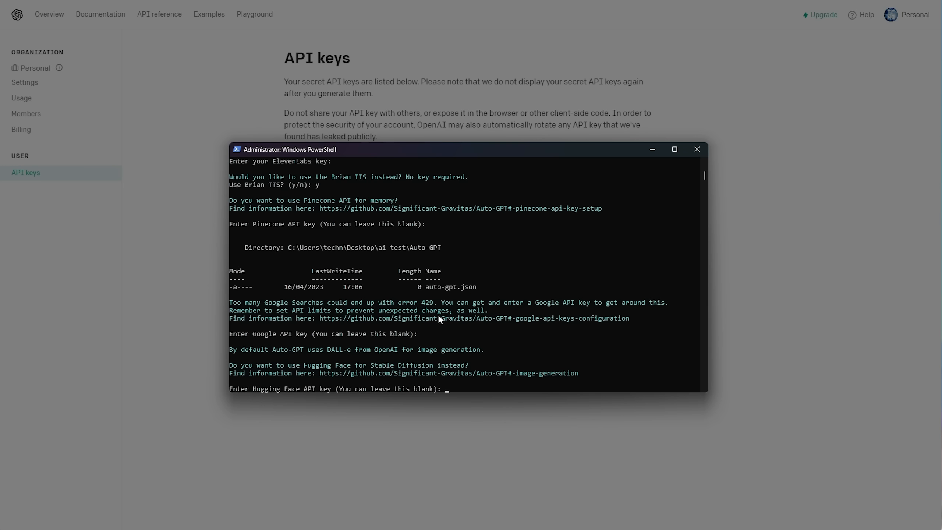
pyautogui.moveTo(171, 128)
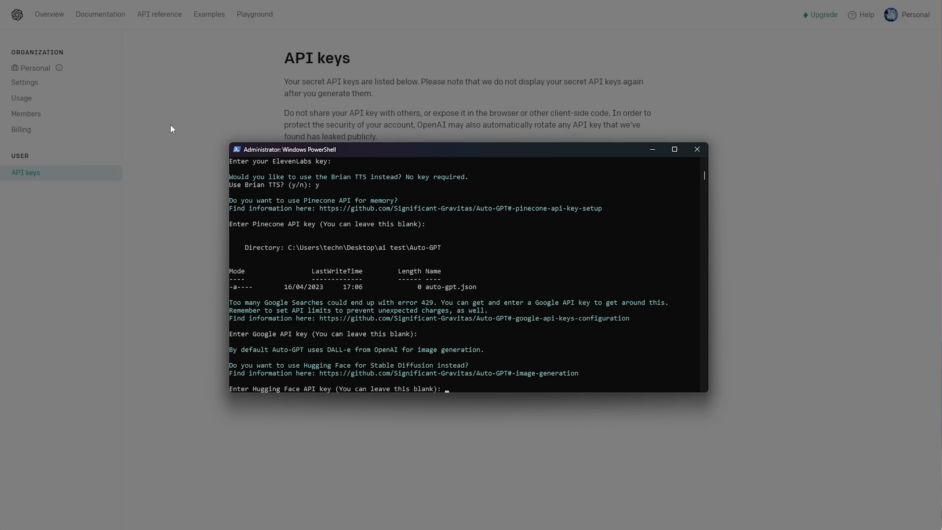
# Step: Open the billing overview and scroll through the GPT-4, chat, embedding and image price tables
pyautogui.click(21, 129)
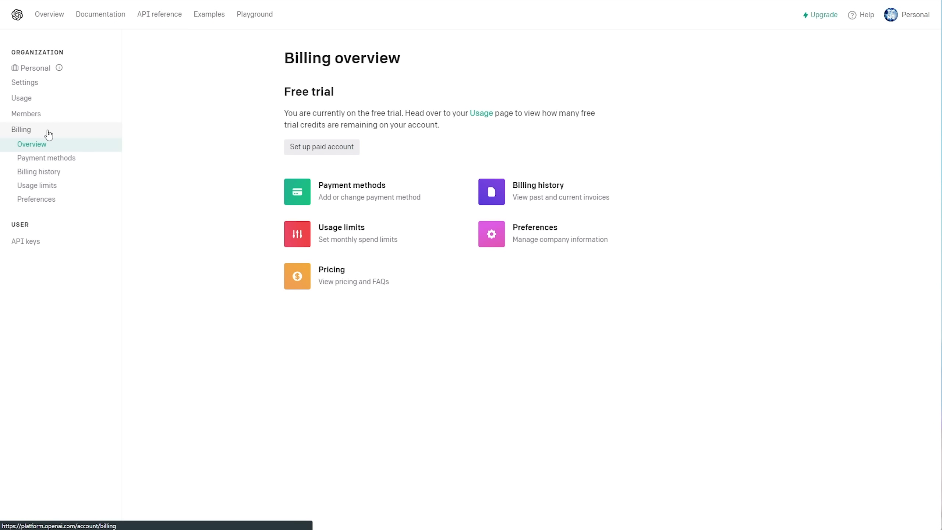
pyautogui.moveTo(148, 117)
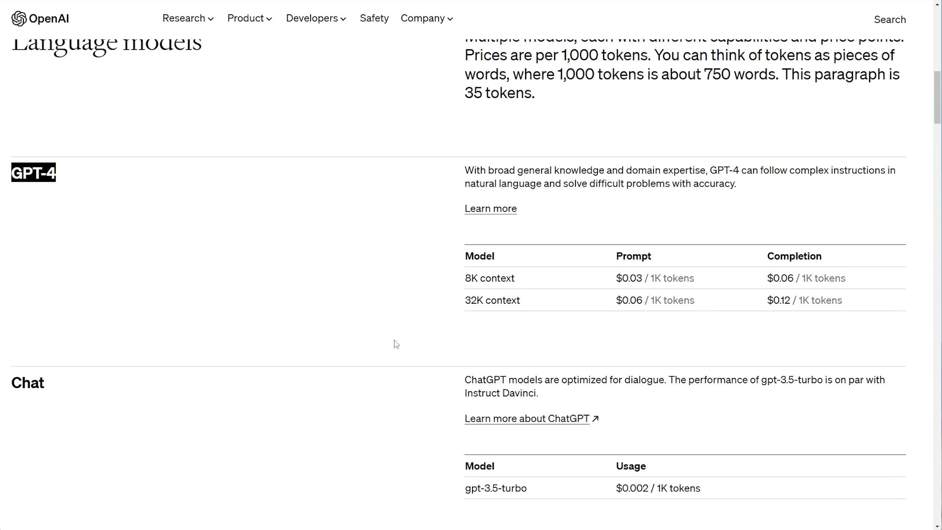
pyautogui.scroll(-3)
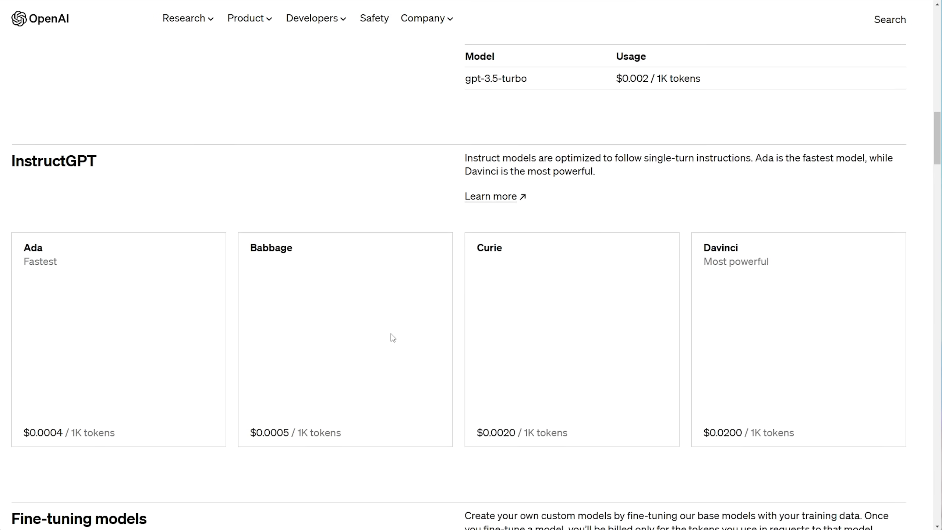
pyautogui.scroll(-3)
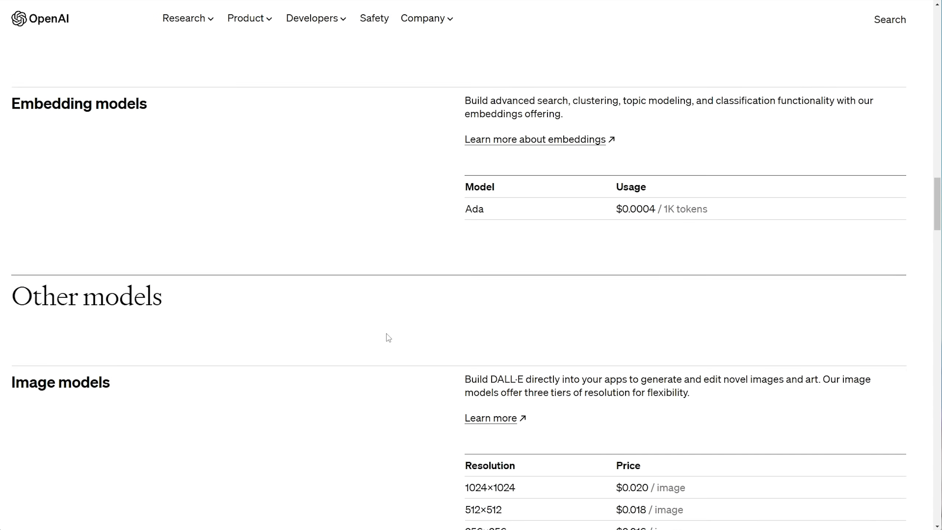
pyautogui.scroll(-3)
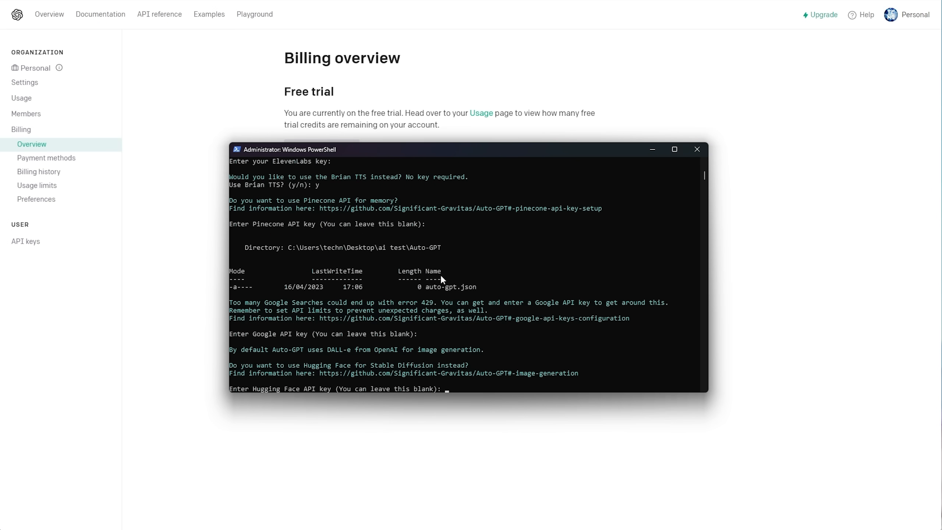
pyautogui.moveTo(302, 390)
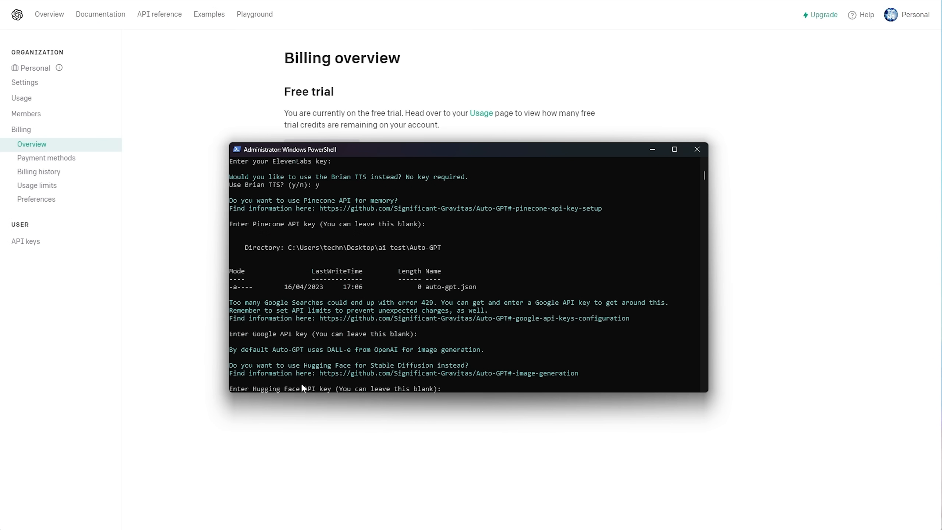
# Step: Skip the Hugging Face key and answer 'y' to create a desktop shortcut
pyautogui.moveTo(302, 365); pyautogui.dragTo(468, 365)
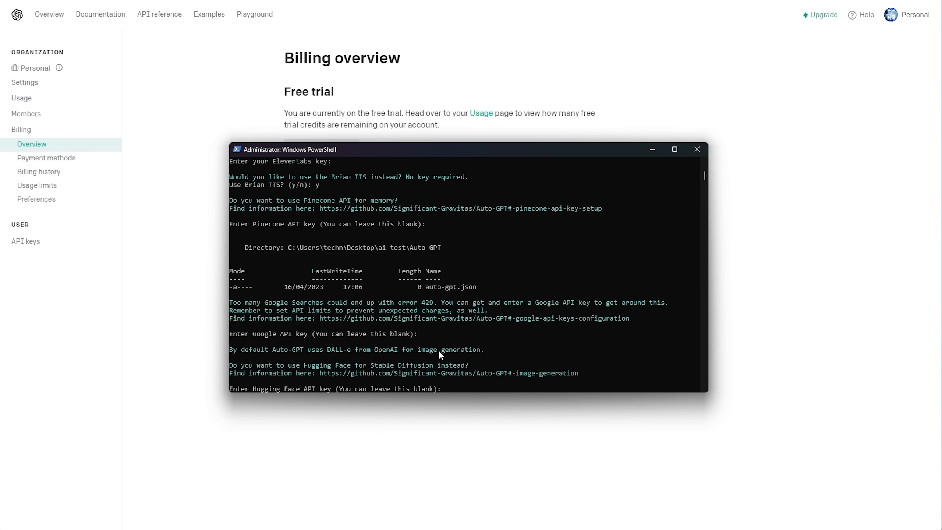
pyautogui.press('Enter')
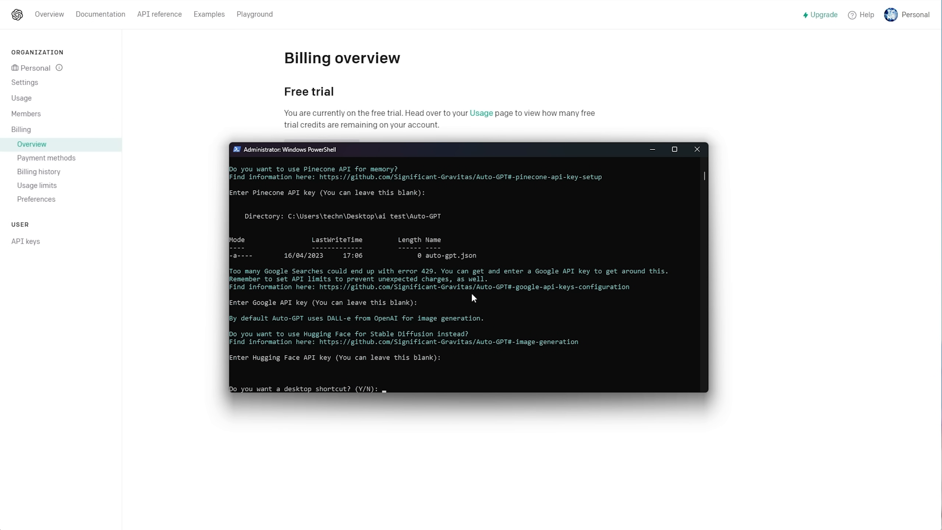
pyautogui.write('y')
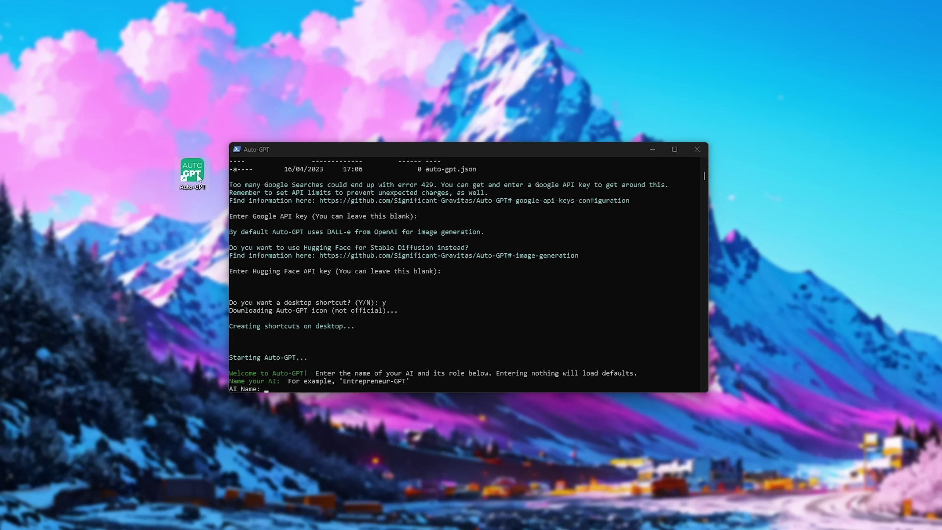
pyautogui.moveTo(195, 182)
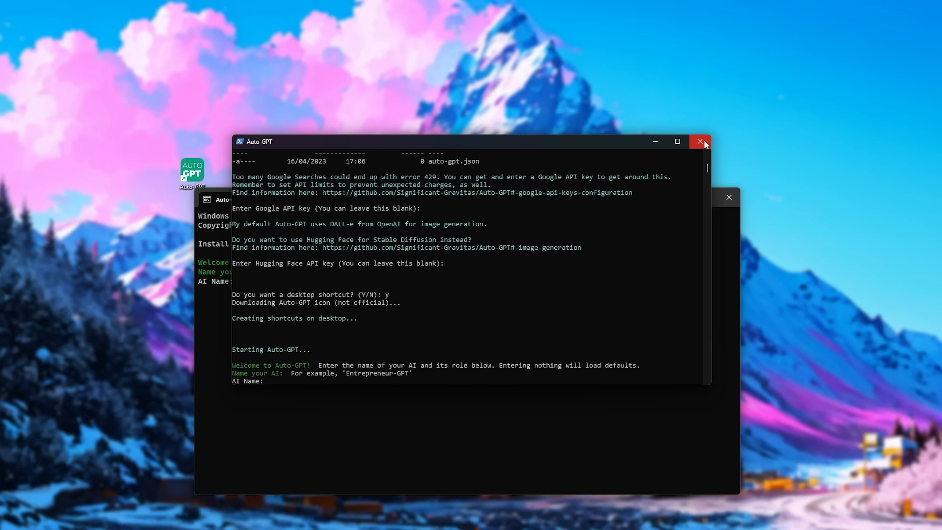
# Step: Name the AI 'Entrepreneur-GPT', keep the default role, and add goal 'Increase net worth'
pyautogui.click(699, 141)
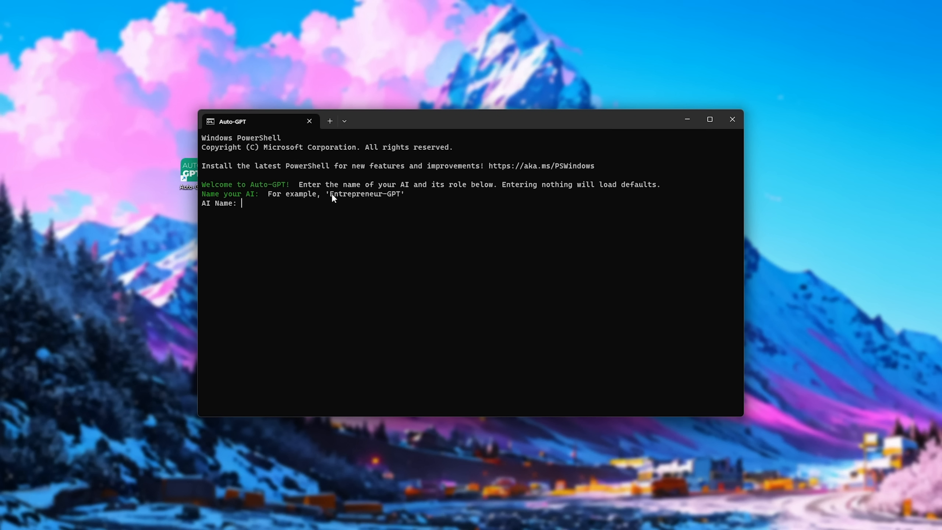
pyautogui.write('Entrepreneur-GPT')
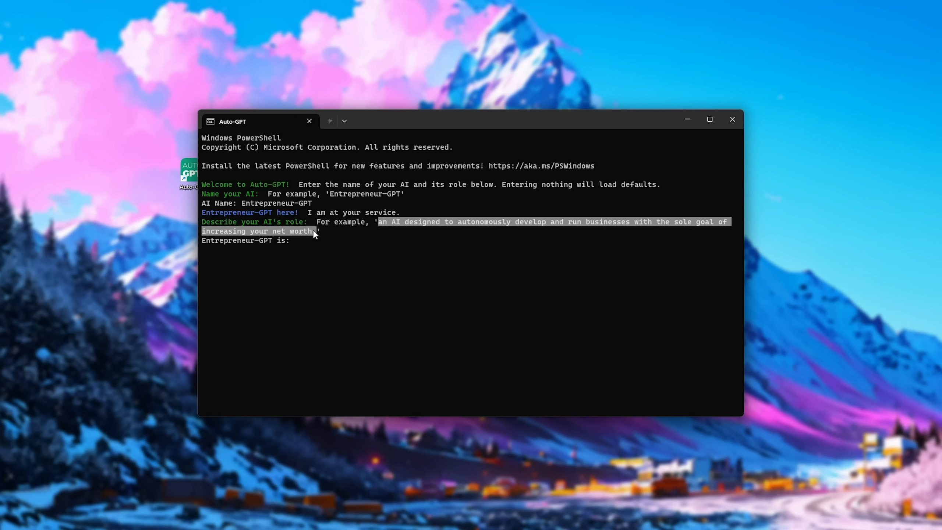
pyautogui.press('Enter')
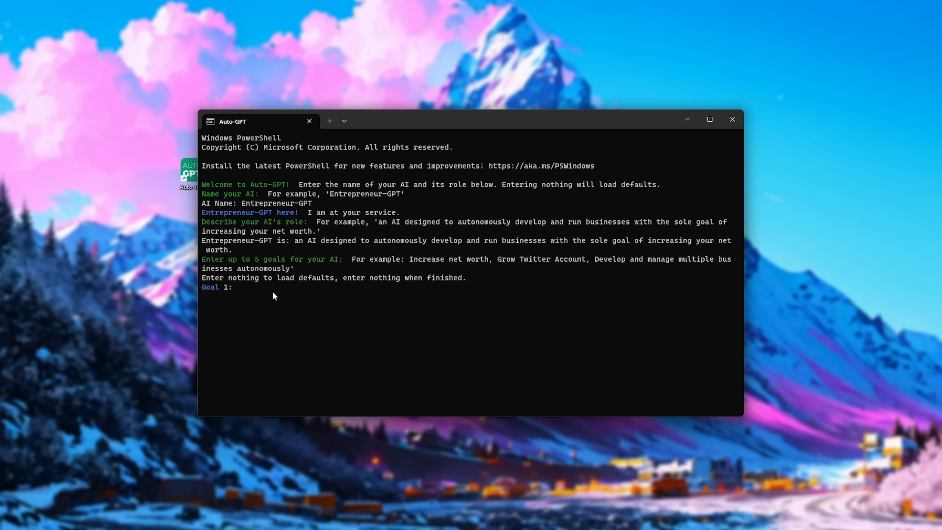
pyautogui.write('Increase net worth')
pyautogui.write('Grow Twitter Account')
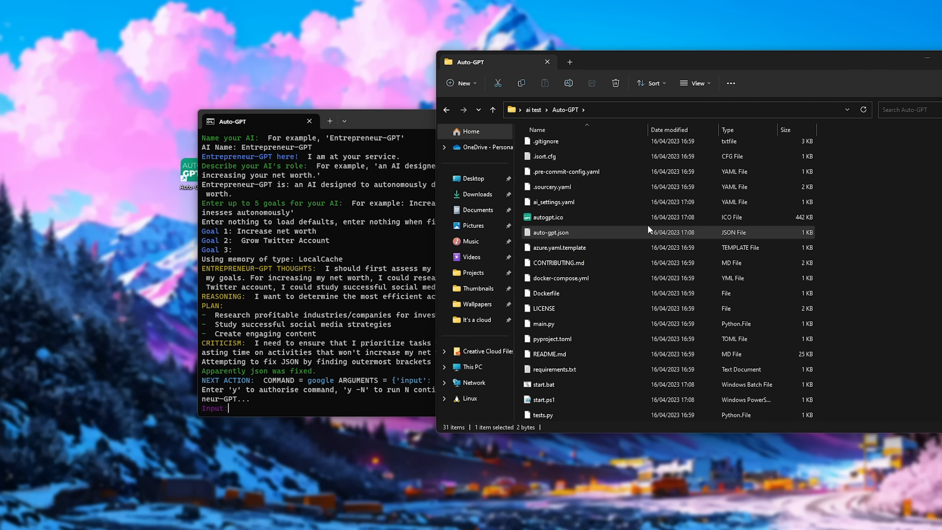
pyautogui.moveTo(928, 59)
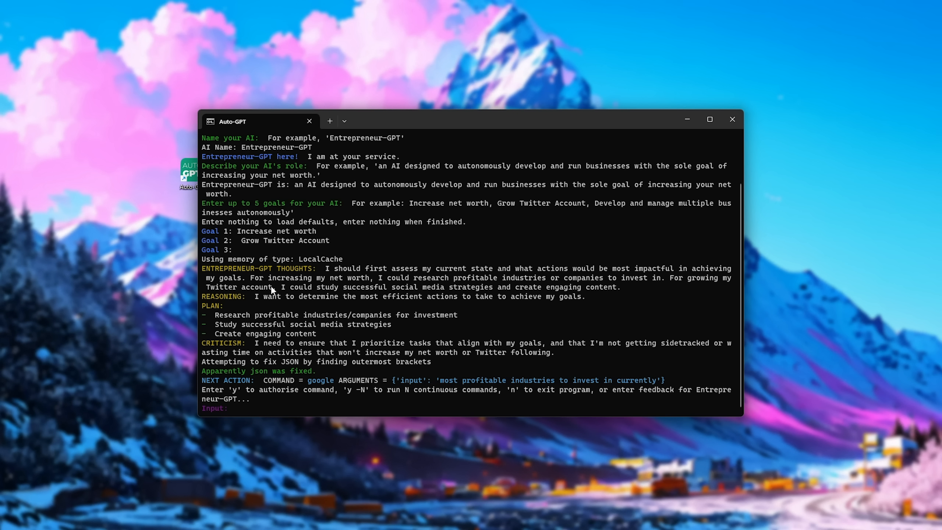
pyautogui.moveTo(234, 317)
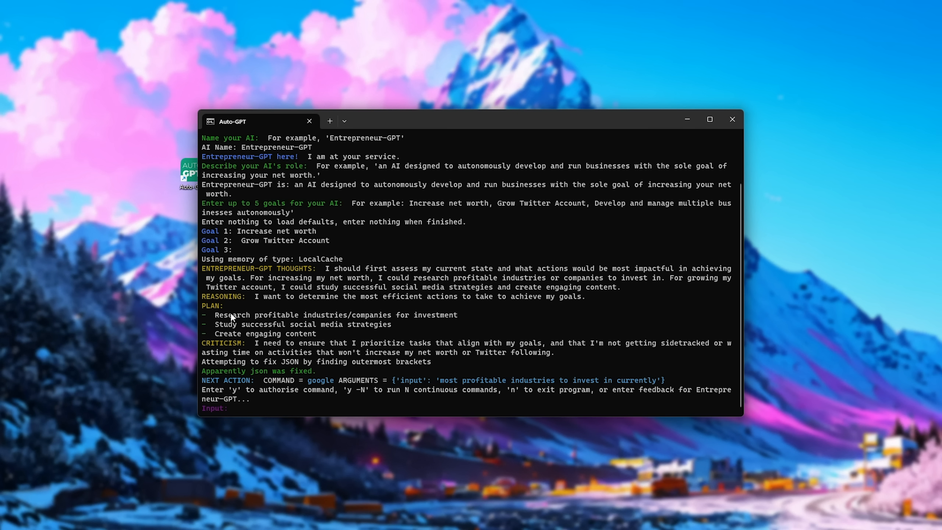
pyautogui.doubleClick(254, 343)
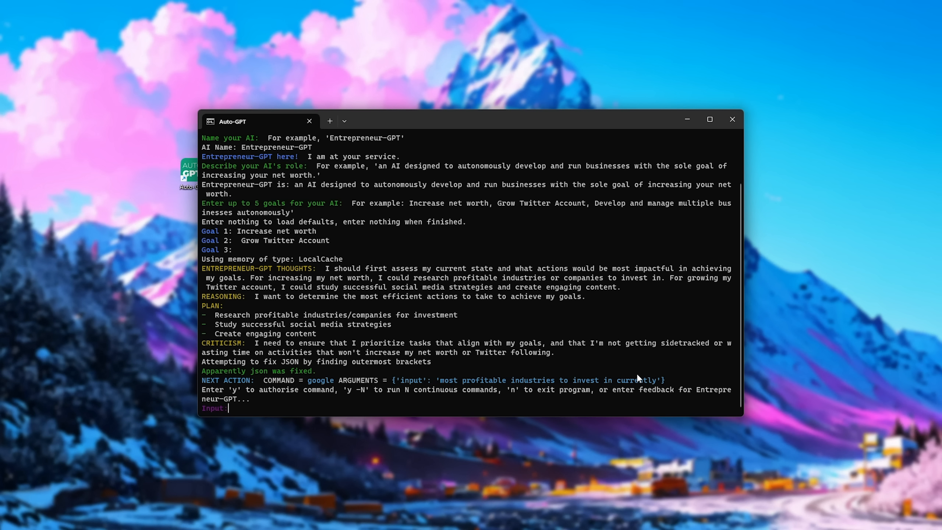
# Step: Authorise the google command with 'y' and scroll through the returned search results
pyautogui.write('y')
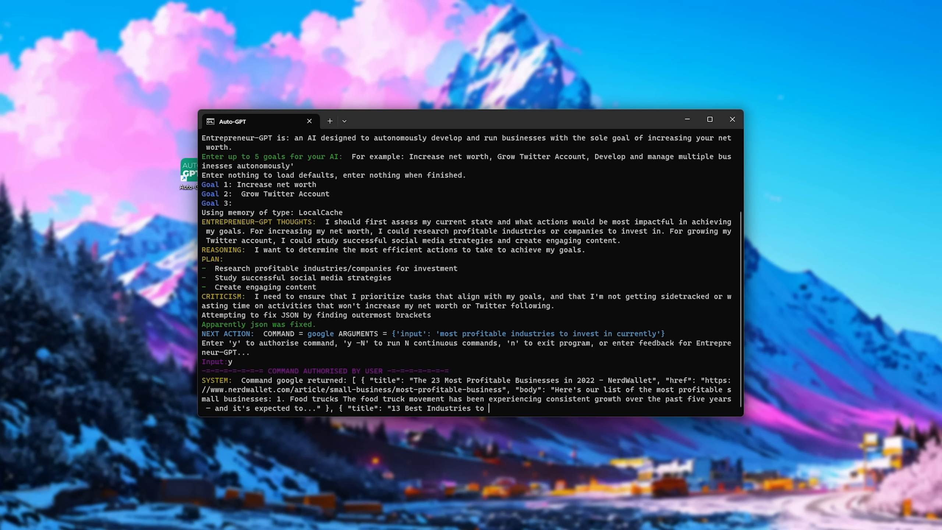
pyautogui.scroll(-3)
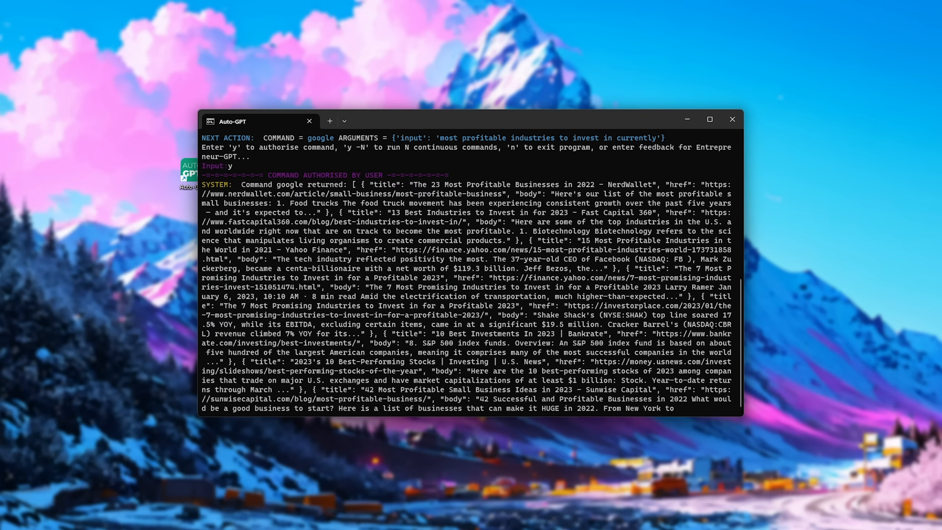
pyautogui.scroll(-3)
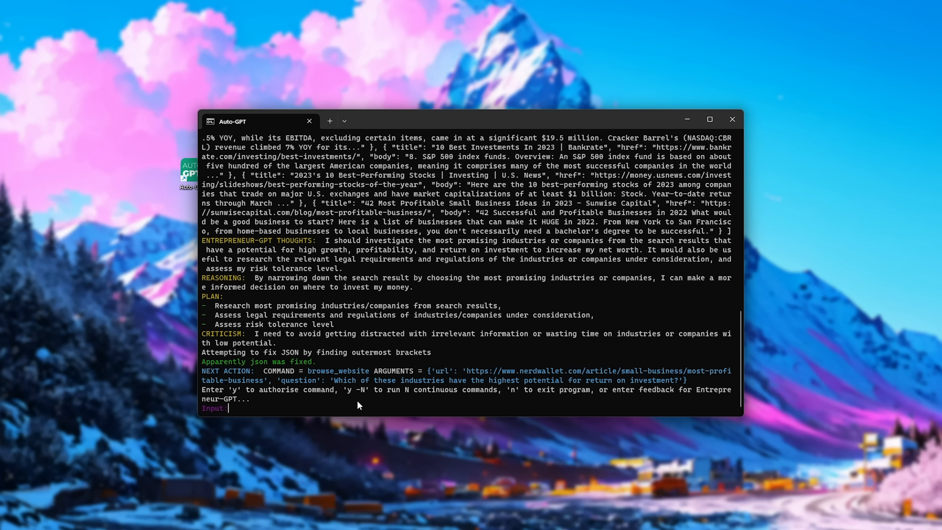
pyautogui.moveTo(369, 410)
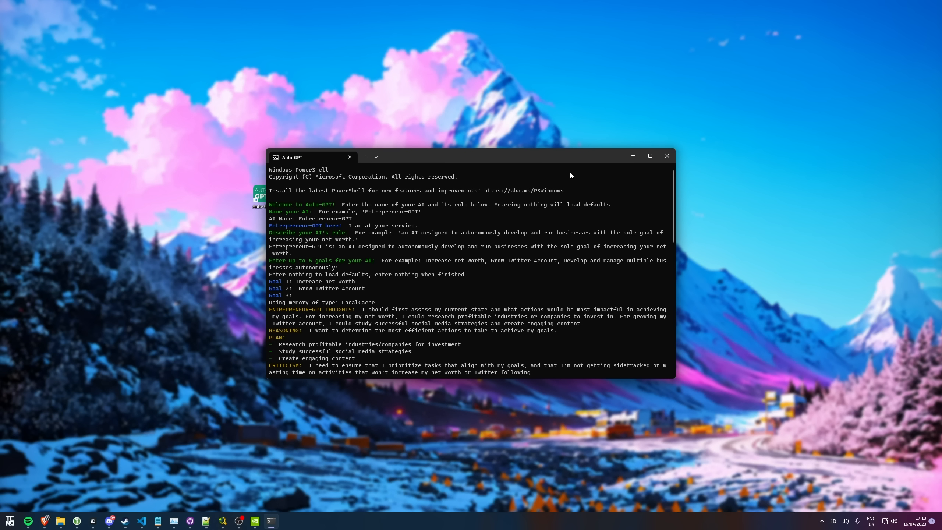
pyautogui.moveTo(575, 173)
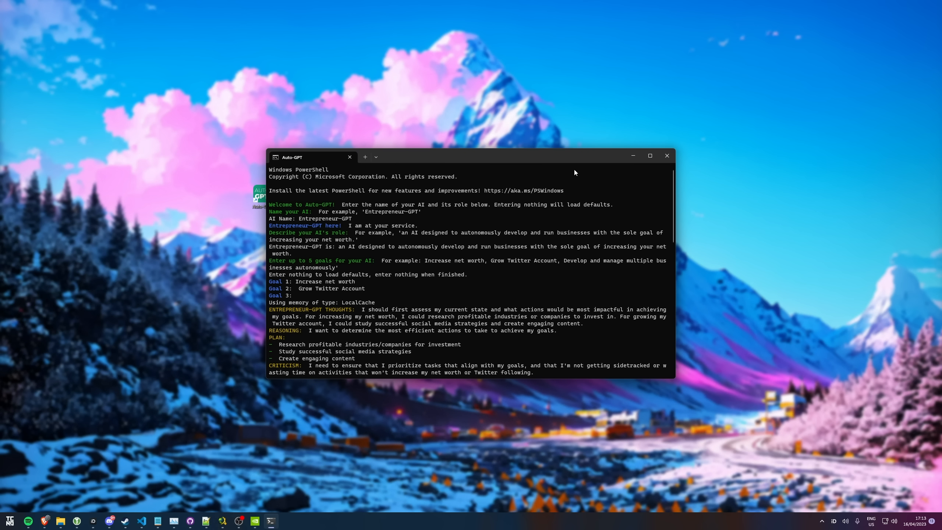
pyautogui.click(667, 156)
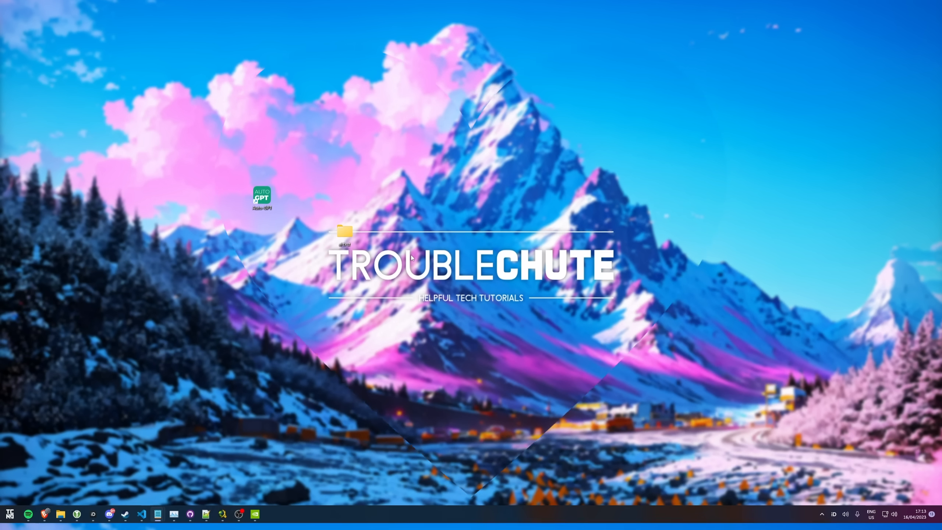